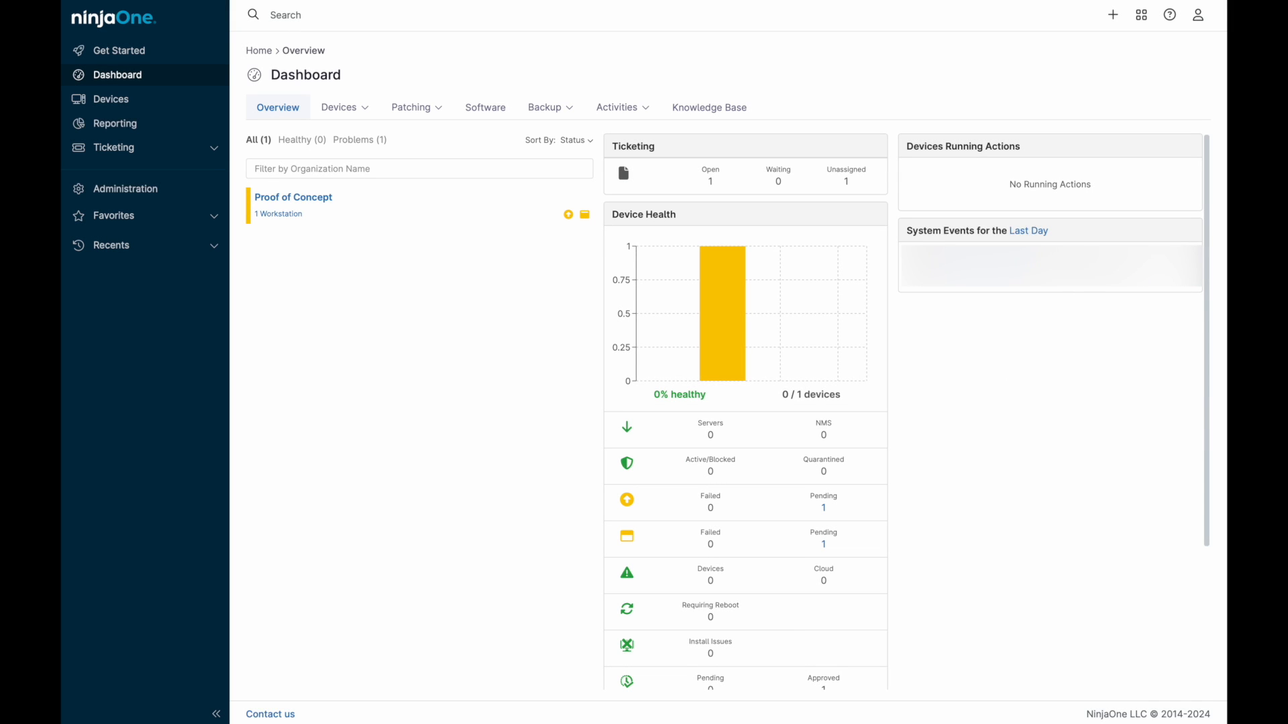
Open the NinjaOne Backup app from the apps grid in the top bar
click(1140, 15)
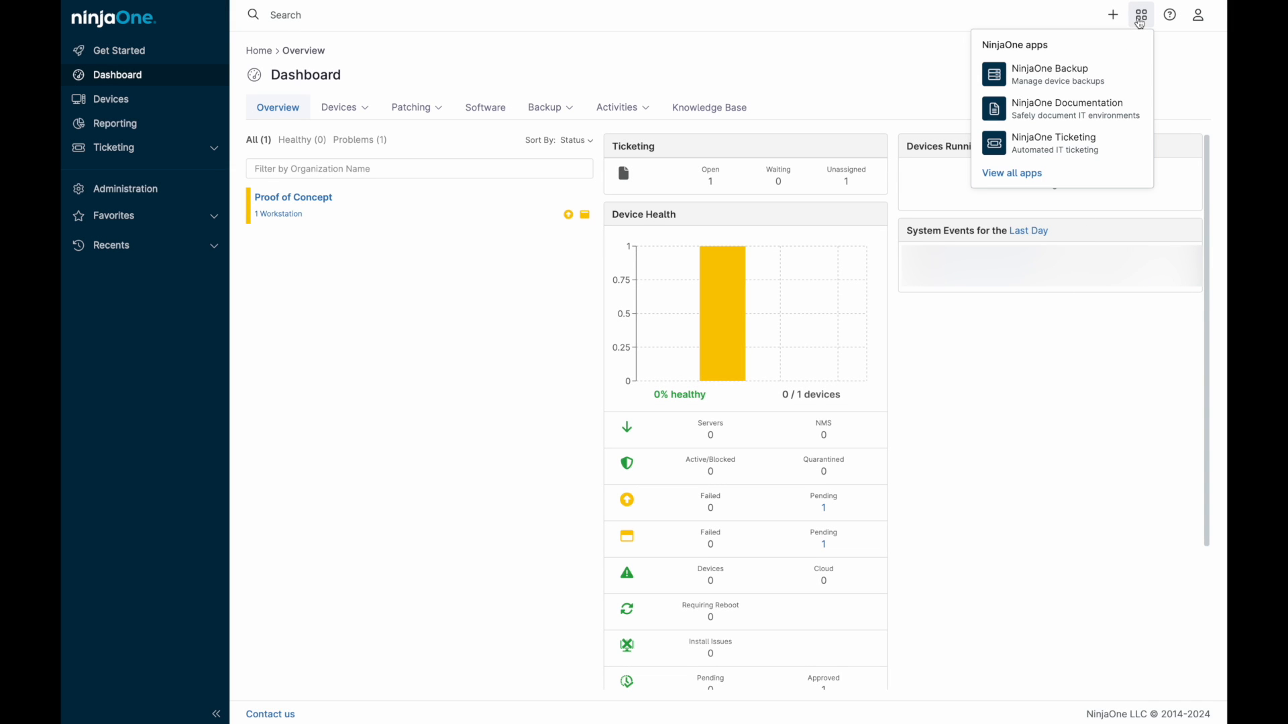
click(1048, 74)
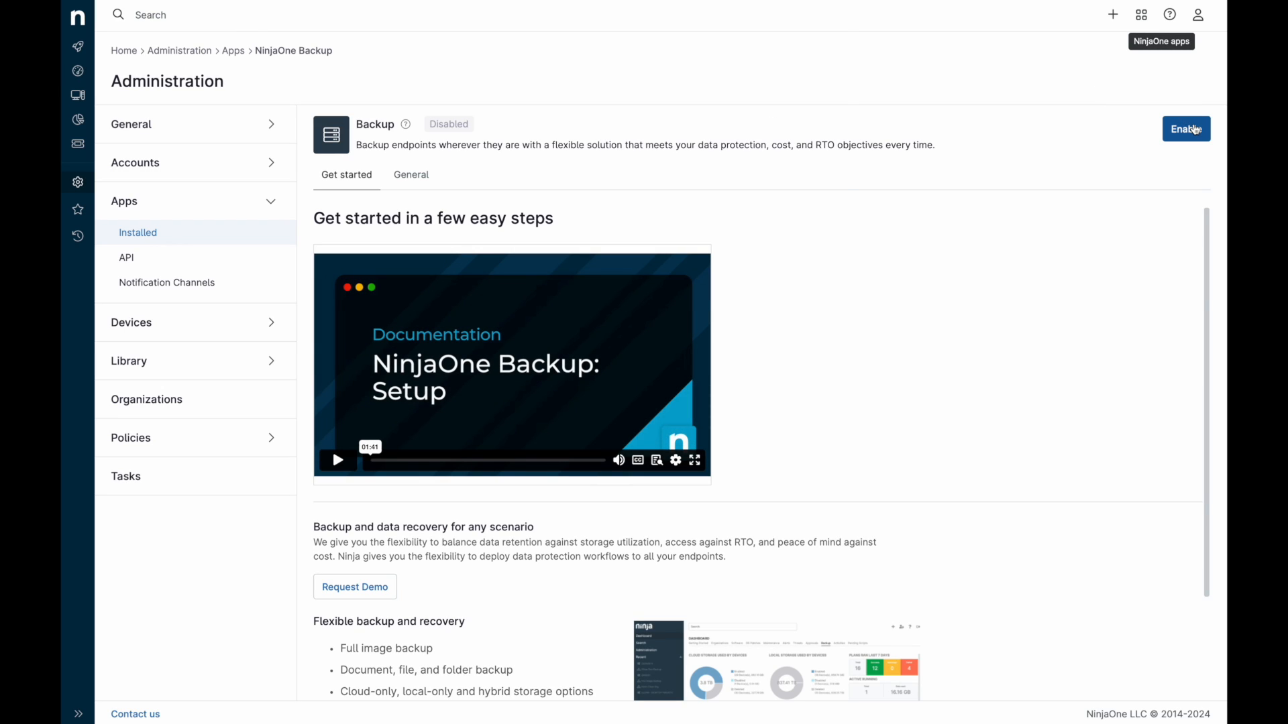
Enable the Backup integration with File/Folder and Image backups on, and save
click(1184, 129)
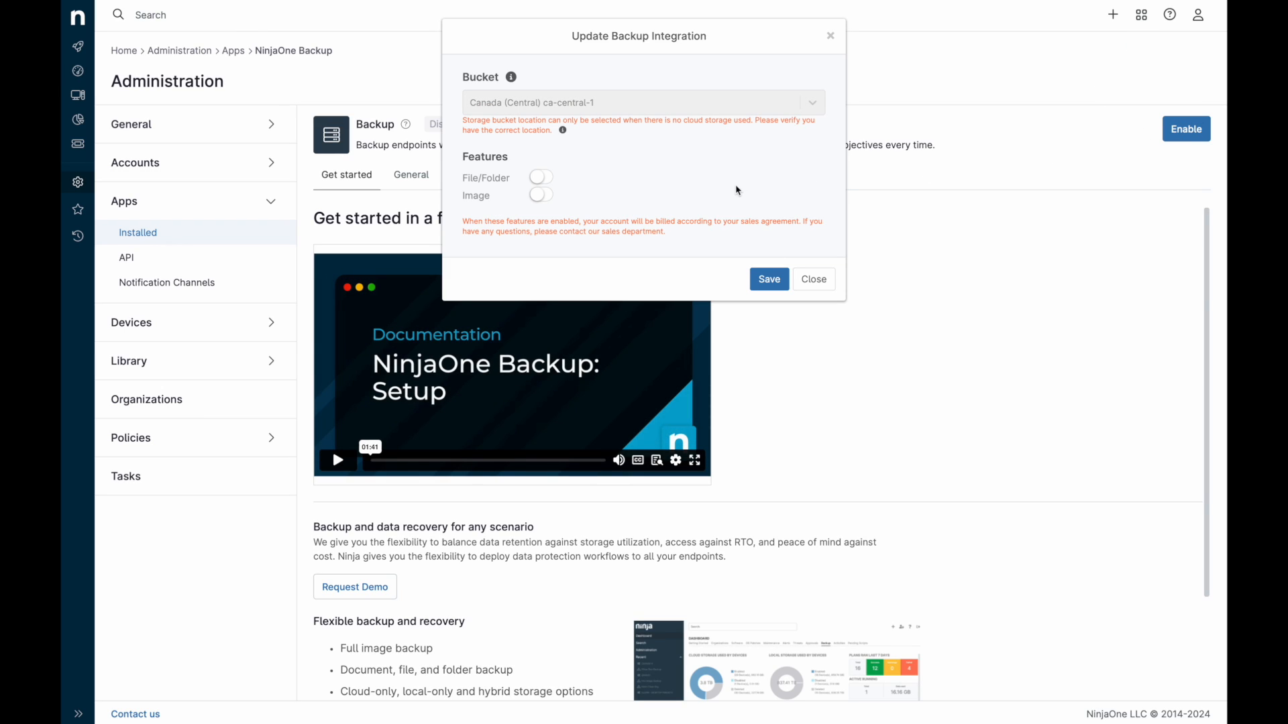
click(540, 177)
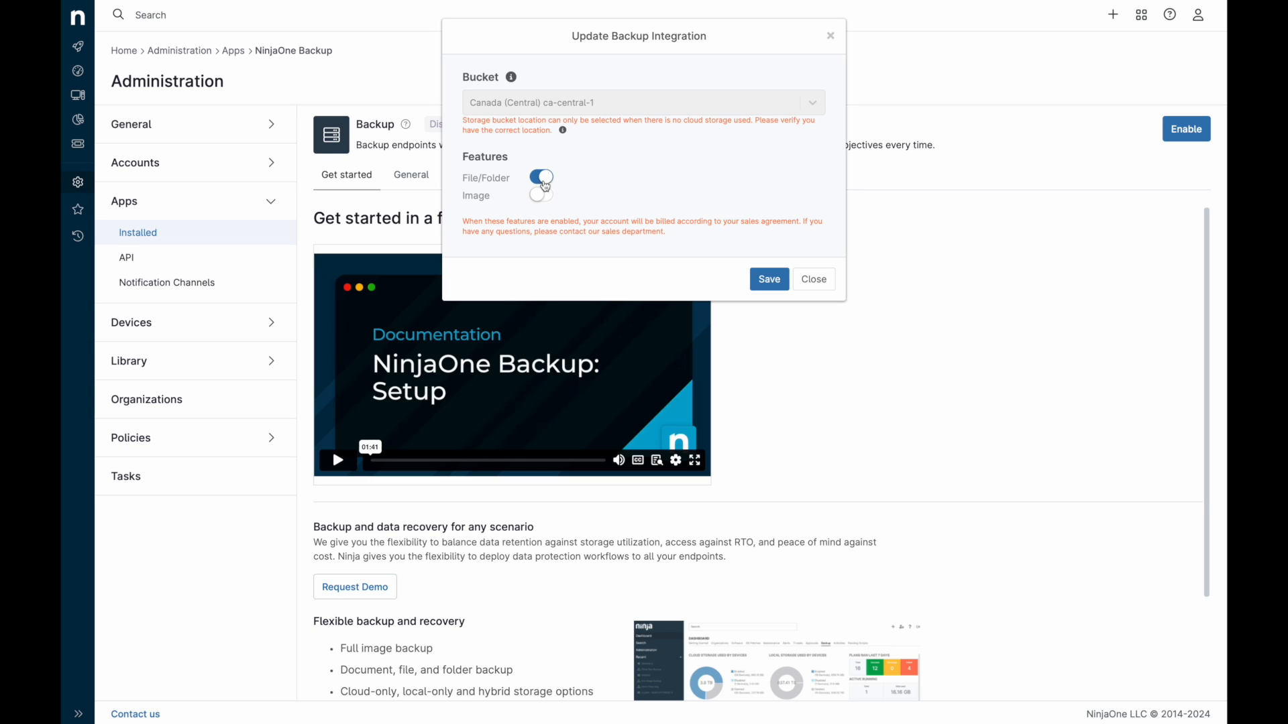
click(541, 196)
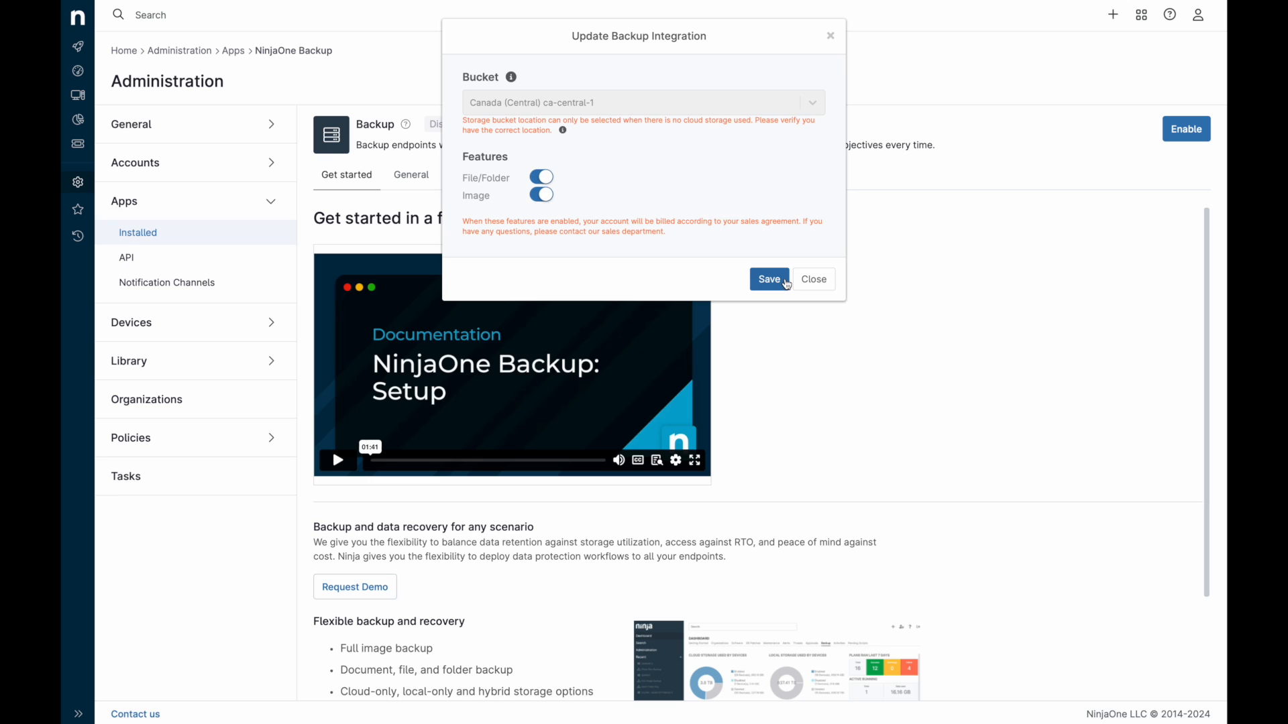
click(769, 279)
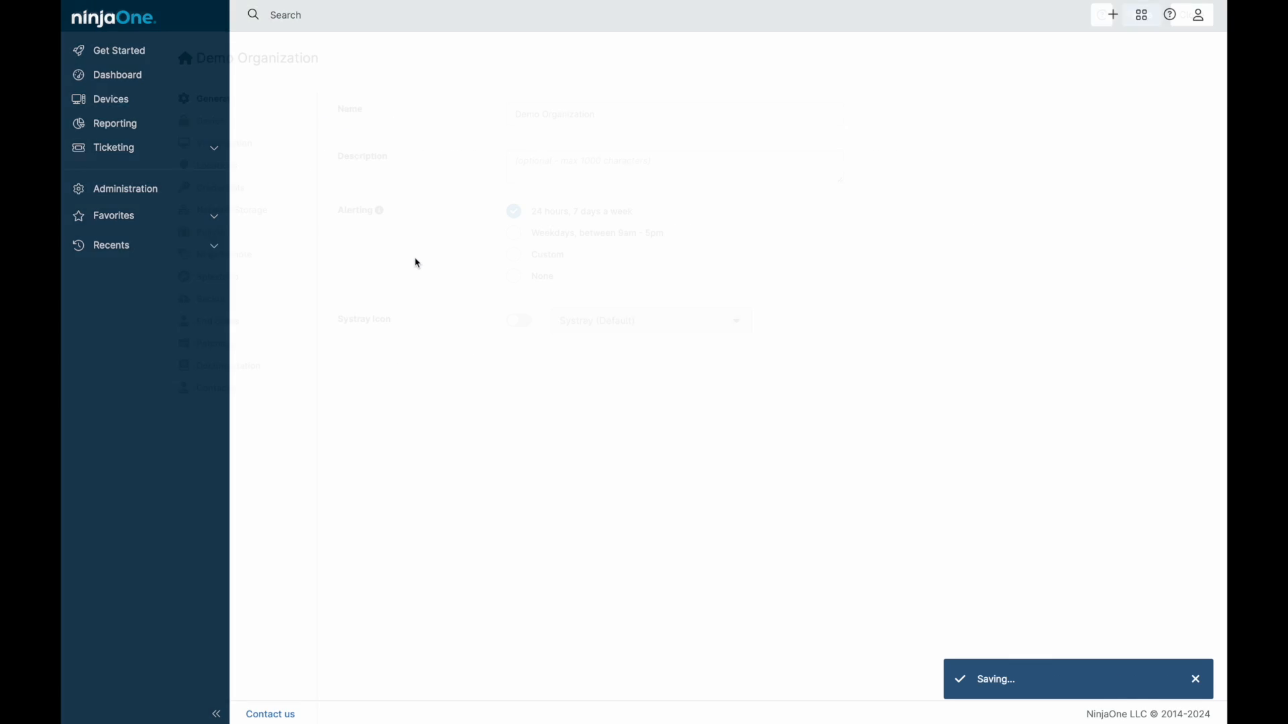
Set the organization's backup engine to Backup and deploy the agent to All Devices
click(215, 297)
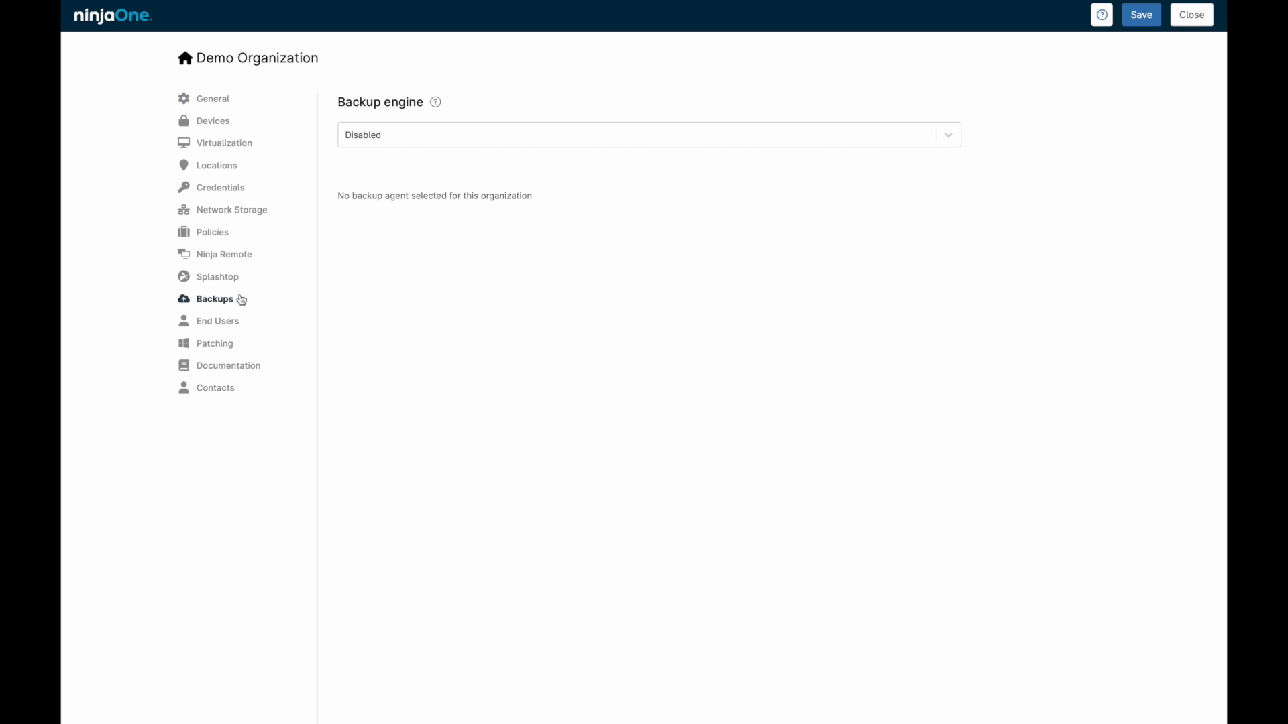
click(648, 134)
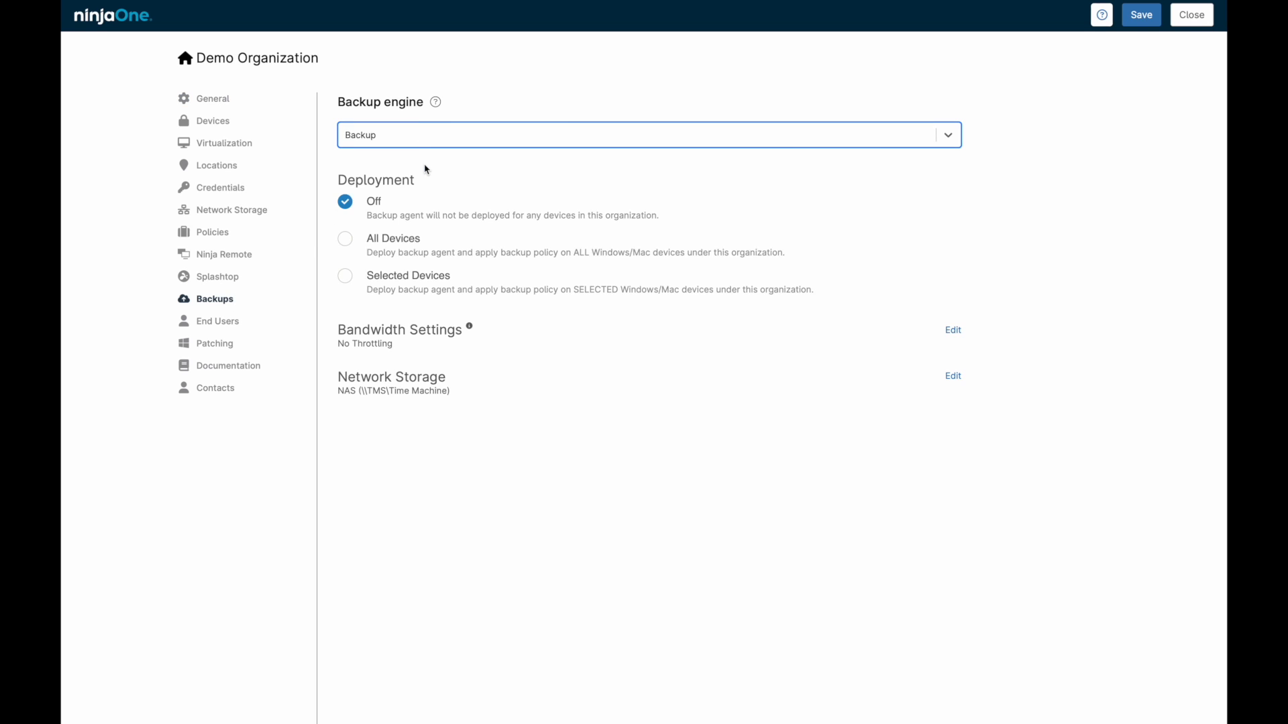
click(344, 239)
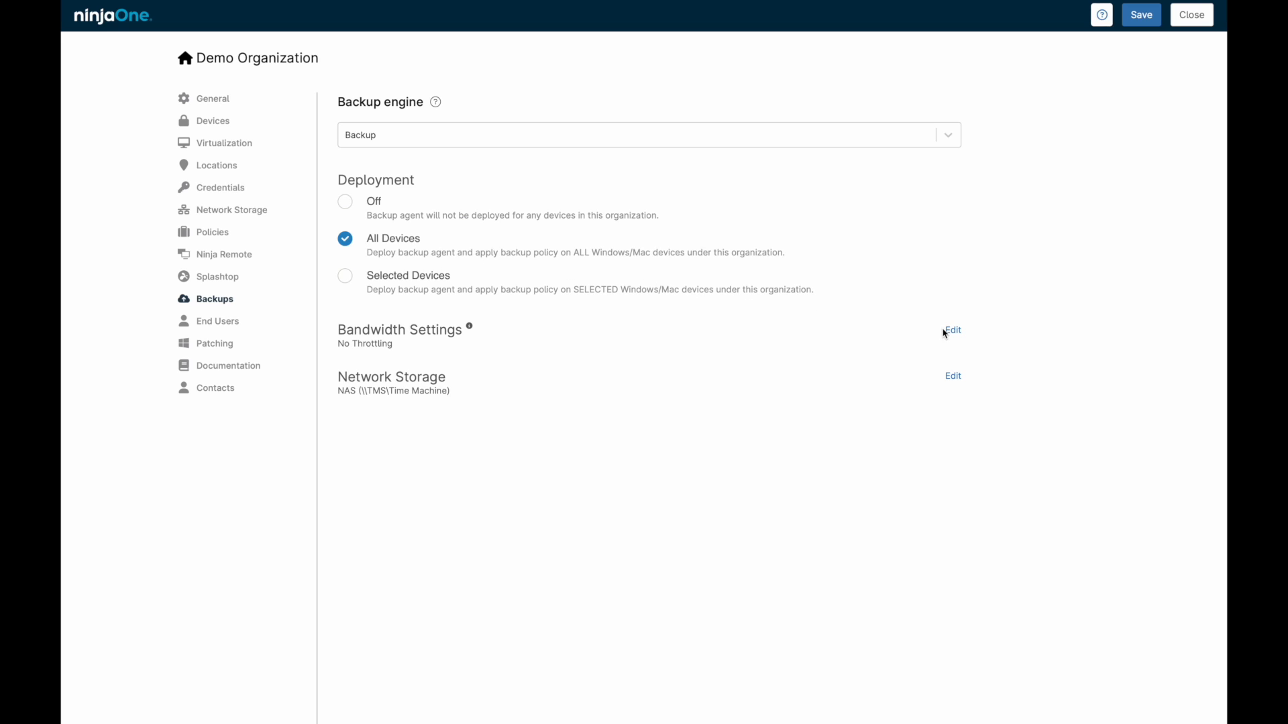
Enable bandwidth throttling in the bandwidth settings and apply it
click(952, 330)
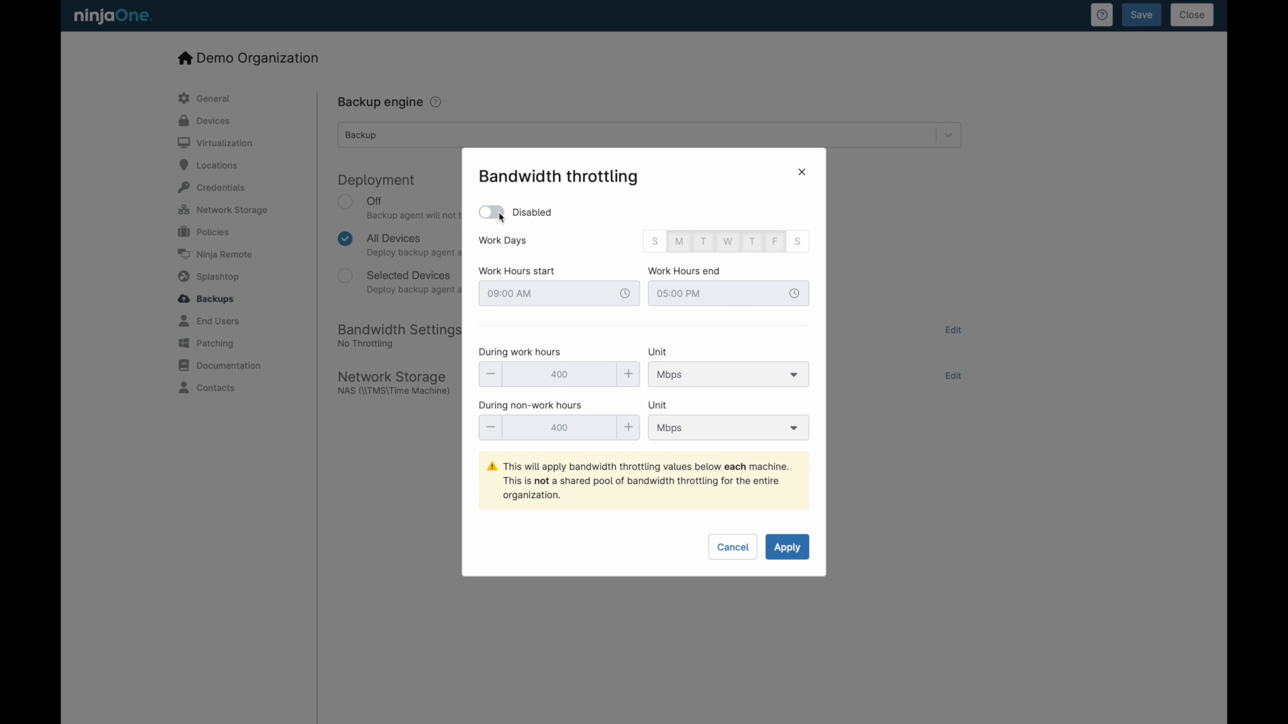
click(491, 212)
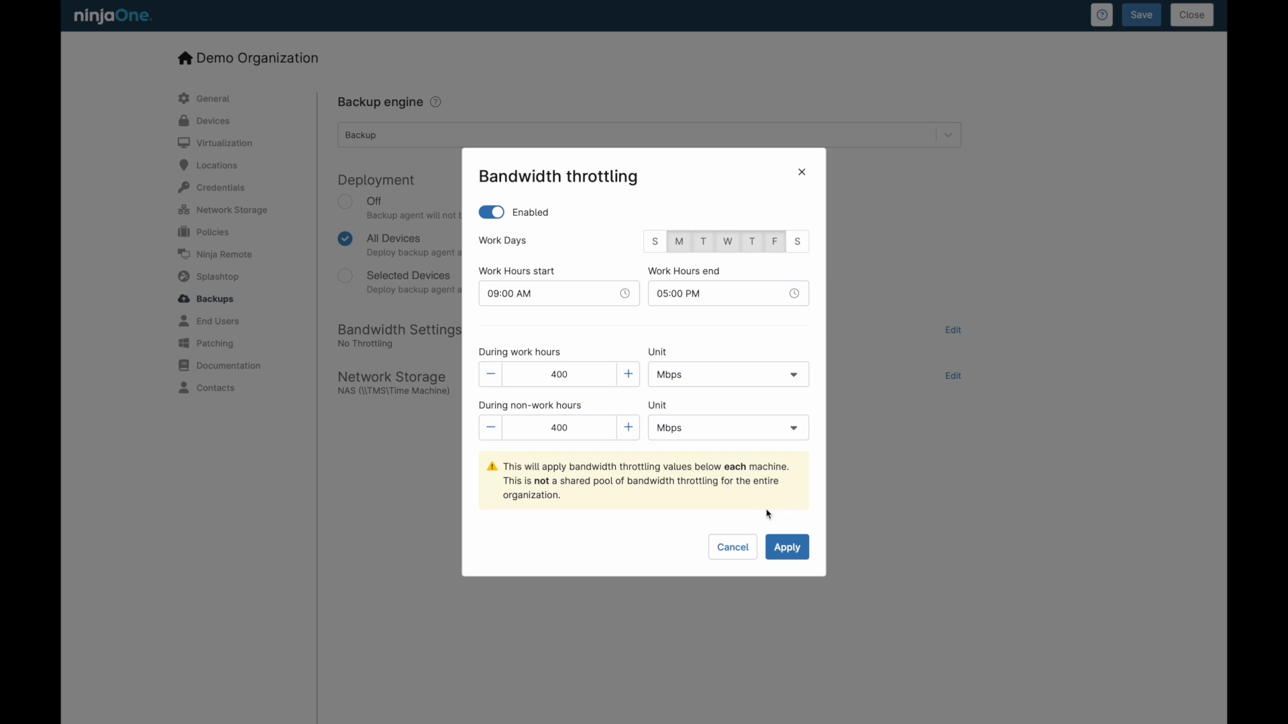
click(785, 547)
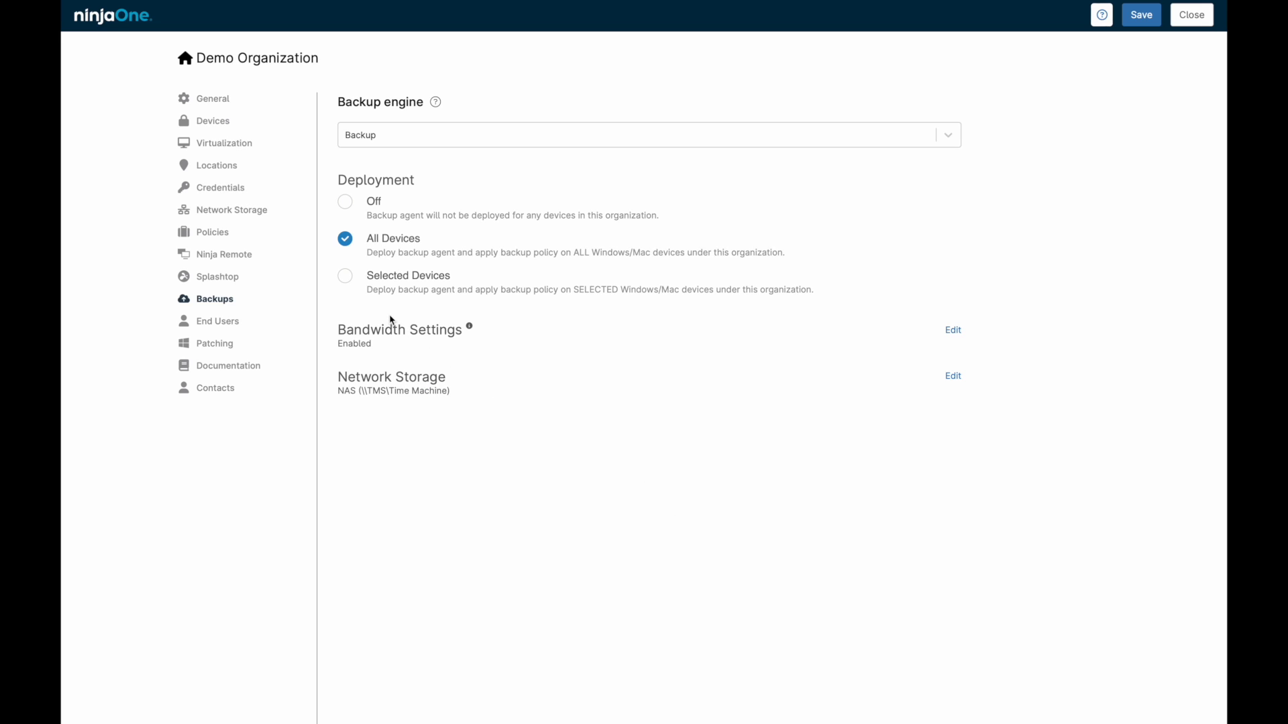
Run a connection test of the NAS network storage from a chosen device and close the results
click(233, 209)
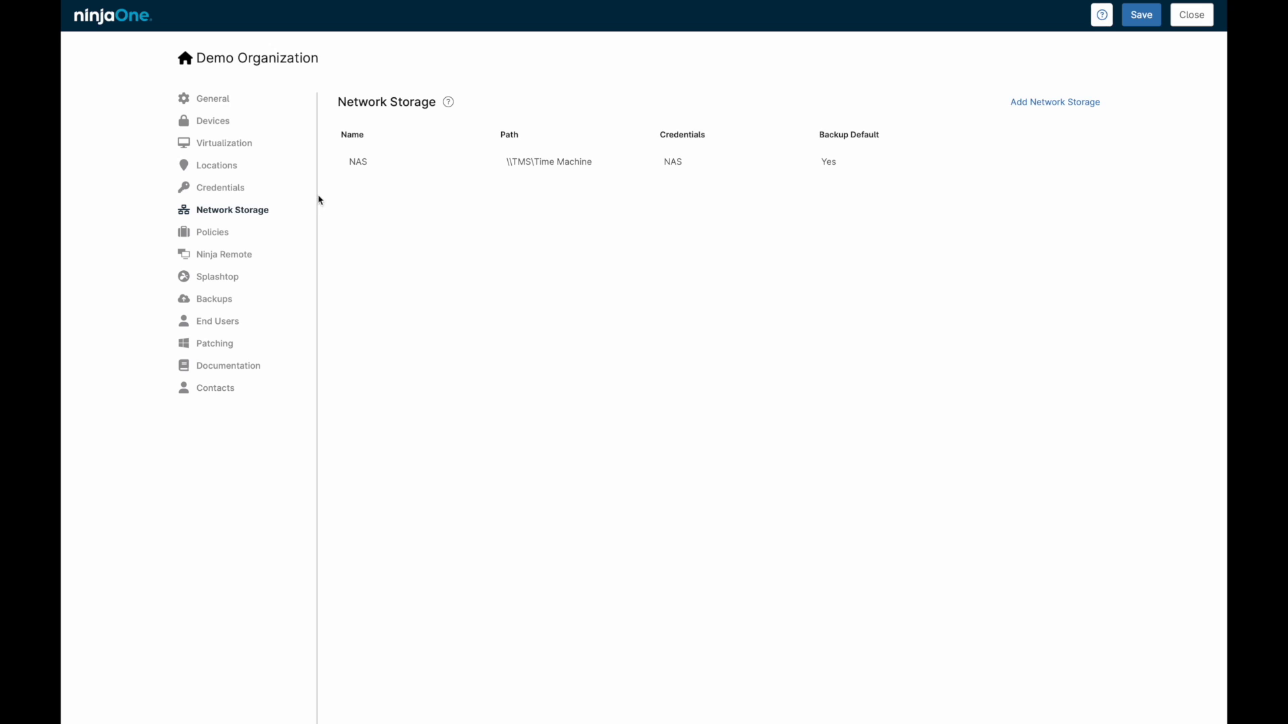
click(1055, 102)
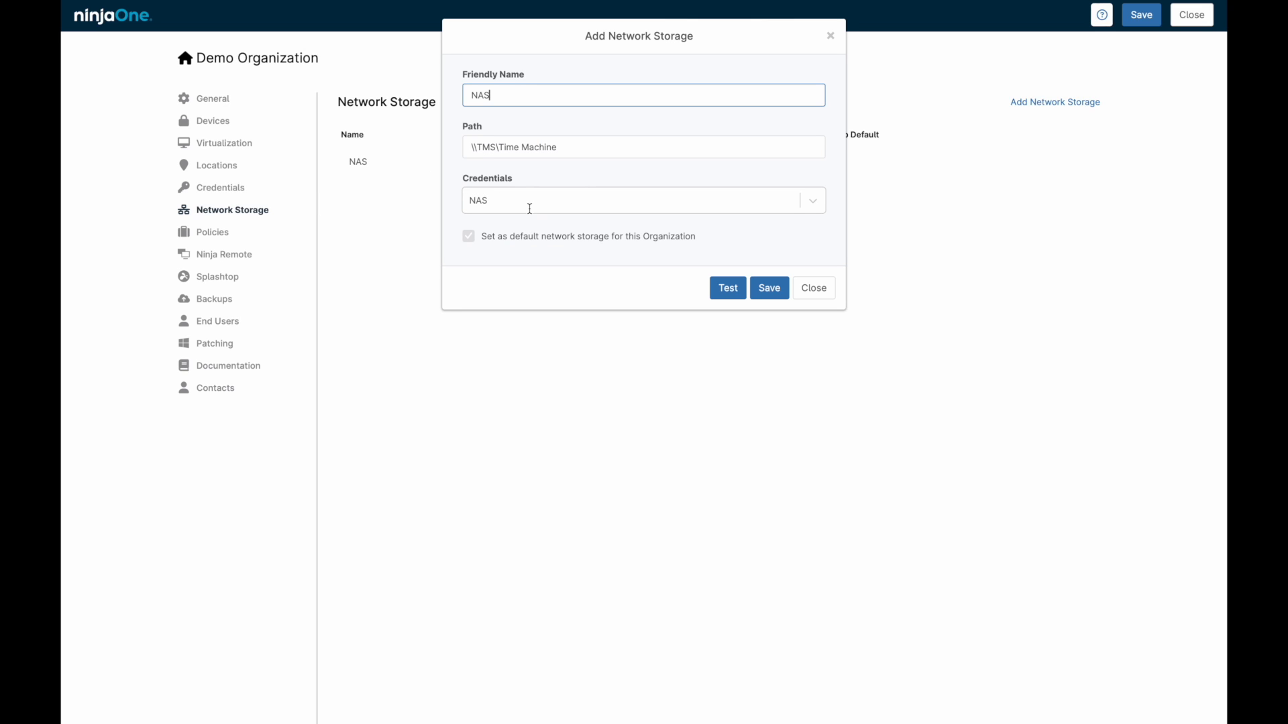
click(726, 287)
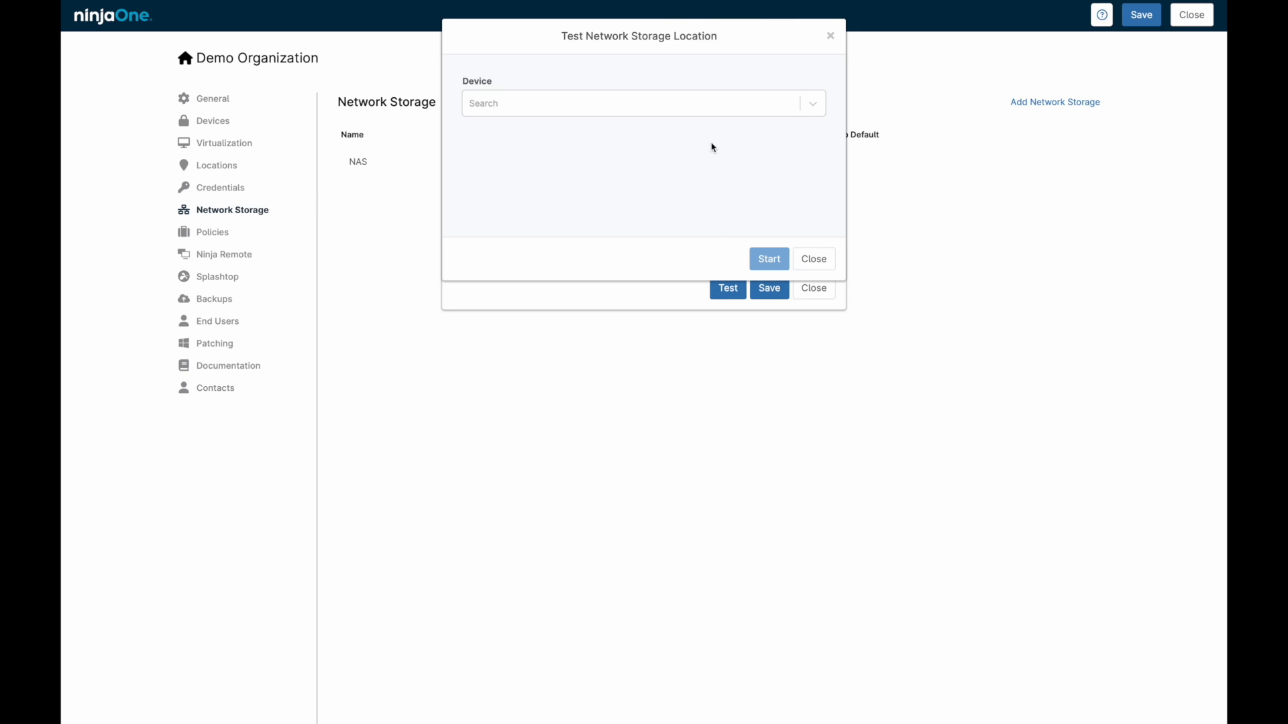
click(643, 103)
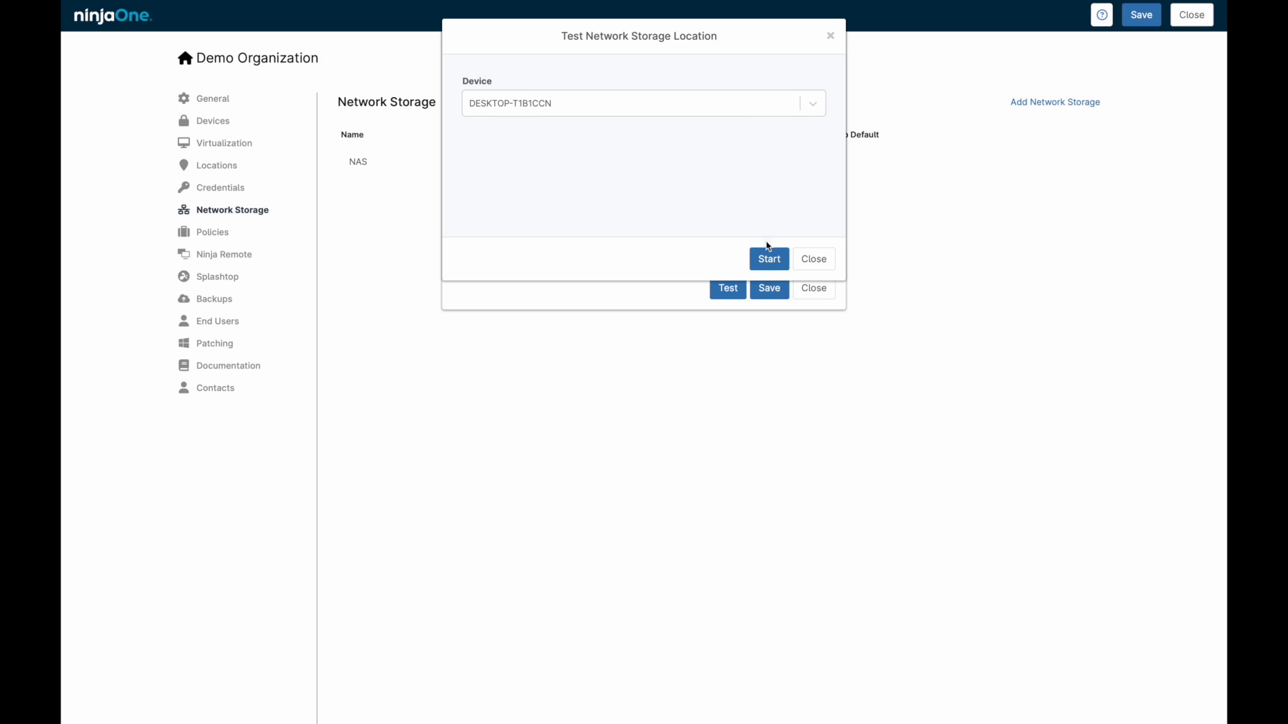
click(769, 259)
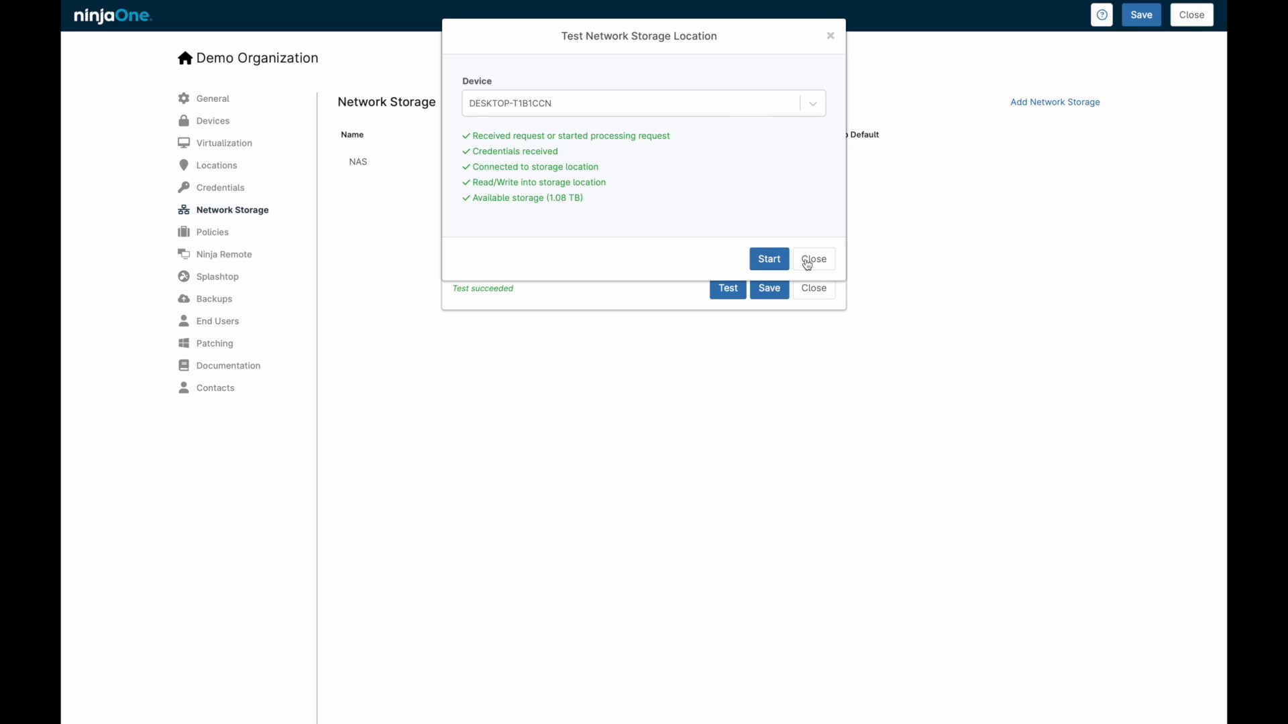
click(813, 259)
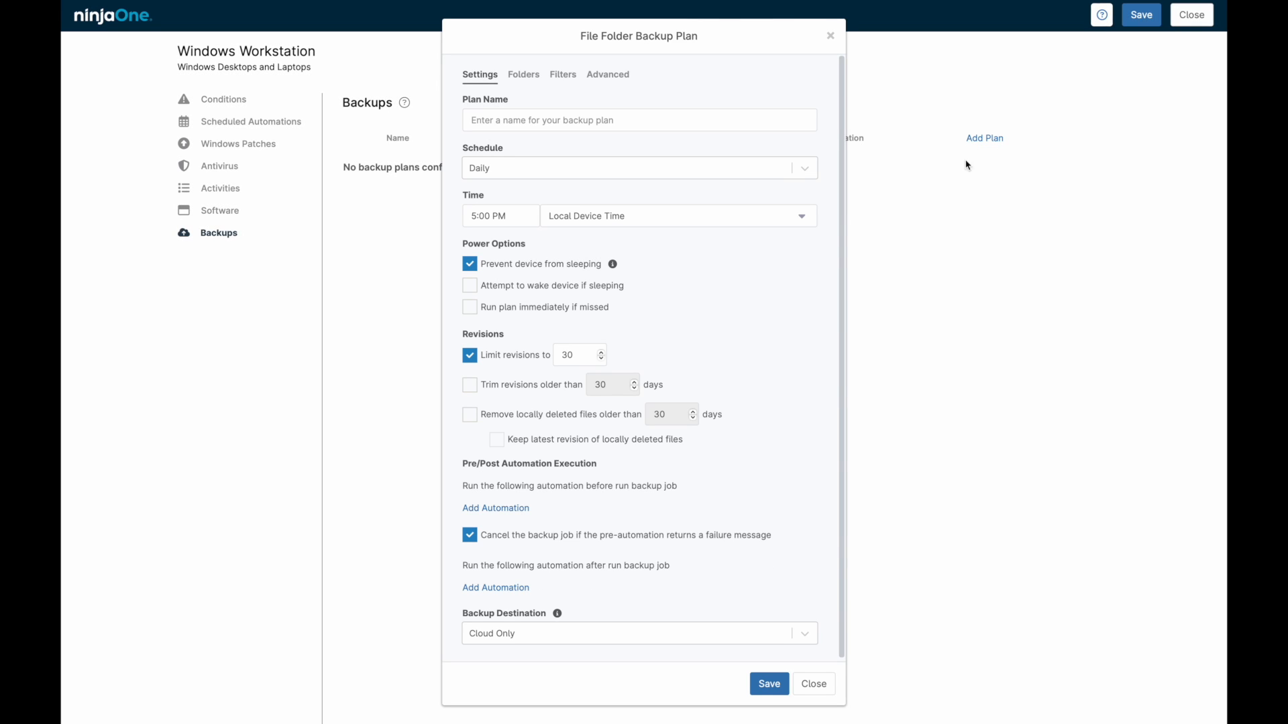
Name the plan 'File/folder to Cloud' and include the User Profile common folders
text(File/folder)
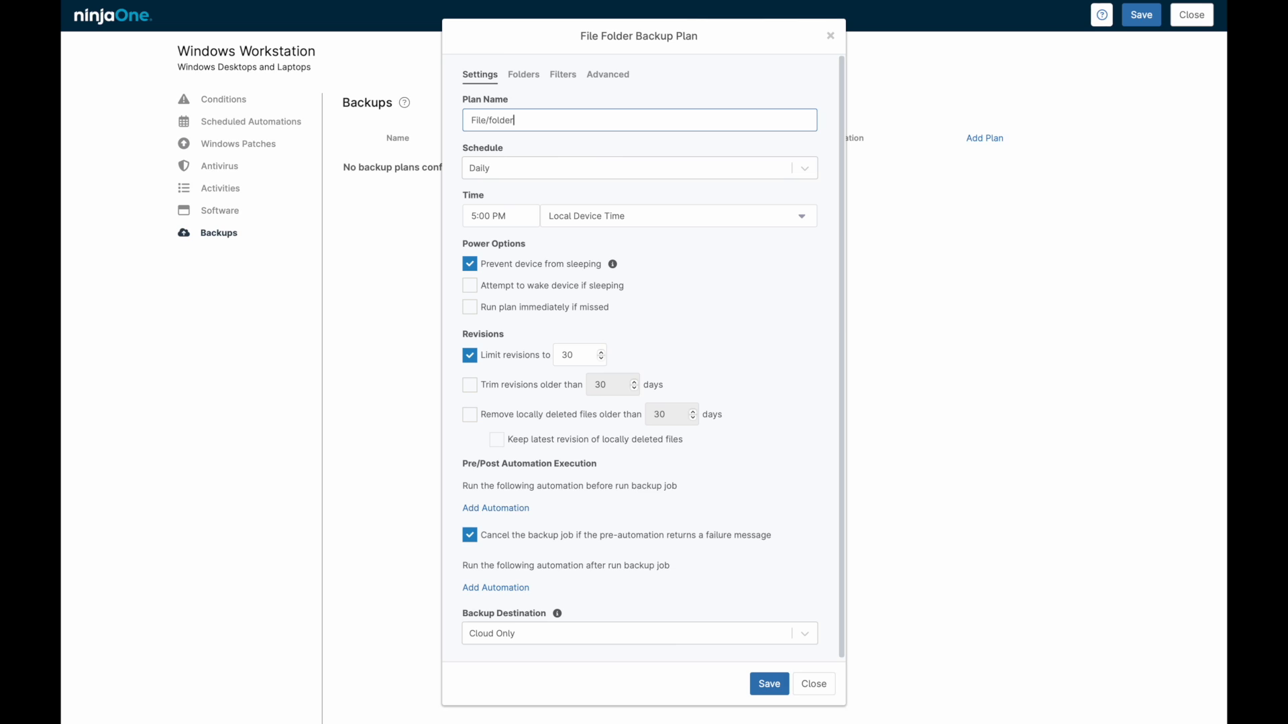
text(to Cloud)
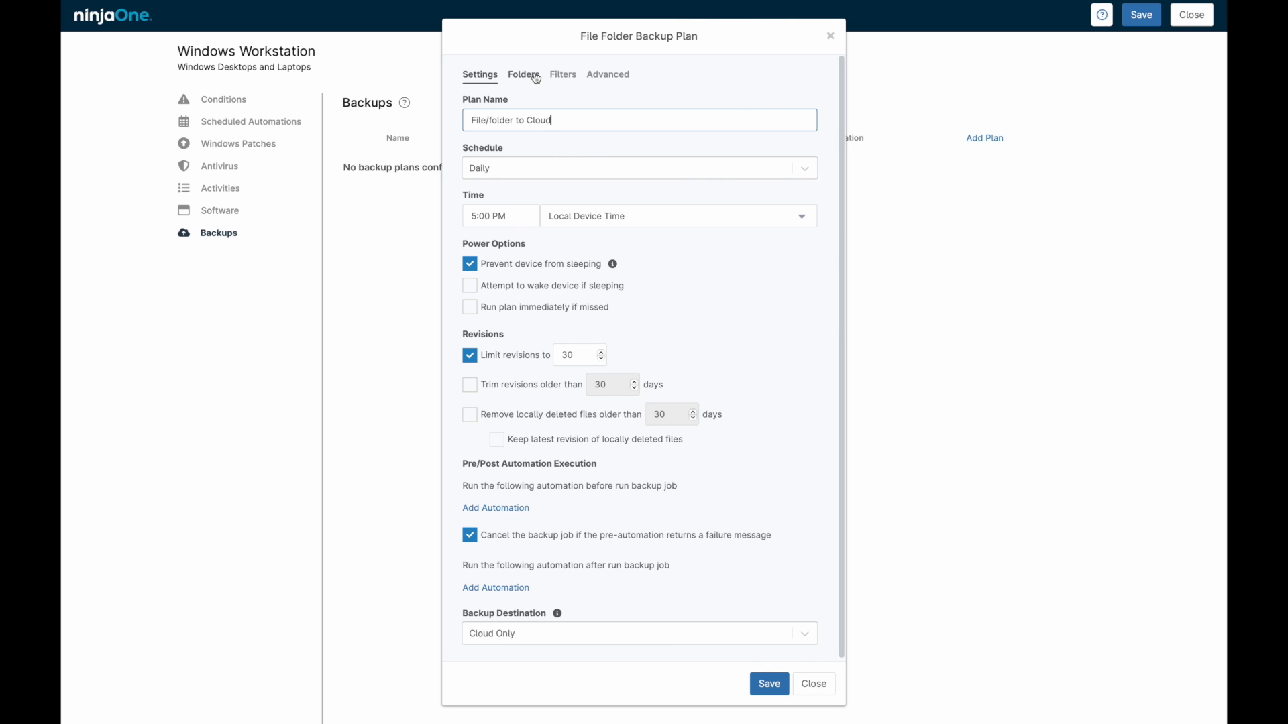
click(523, 74)
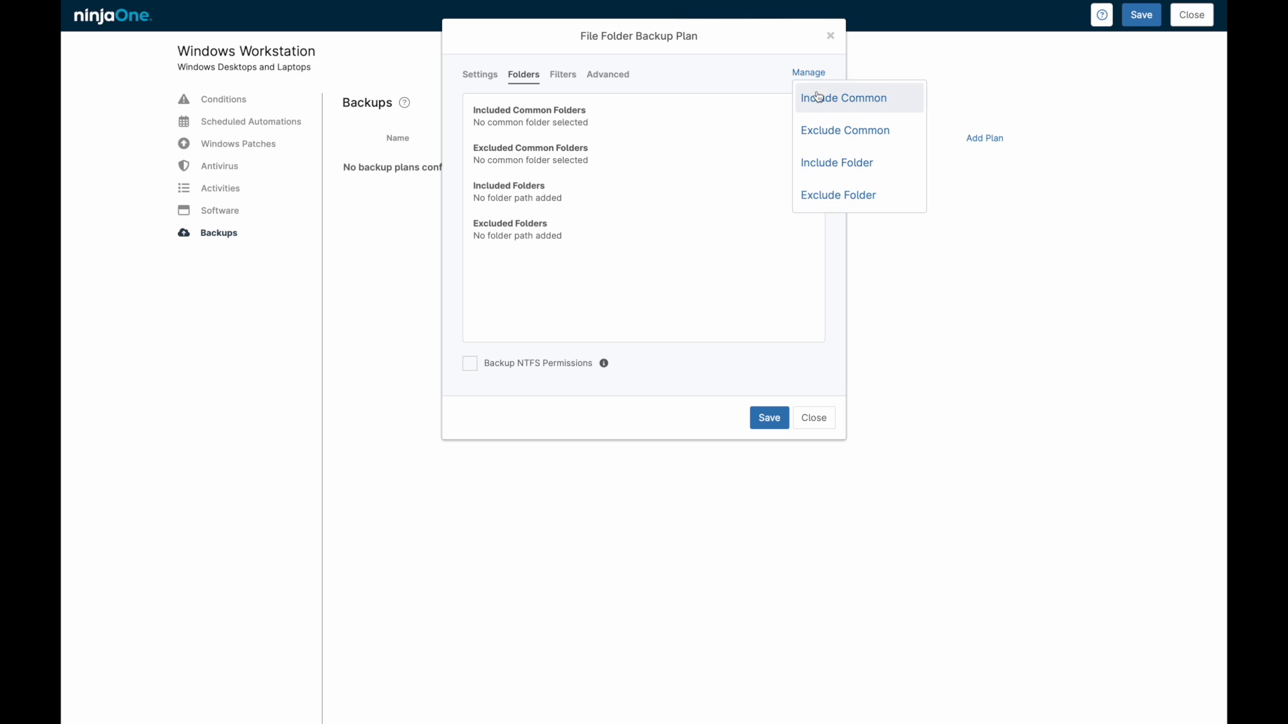
click(844, 98)
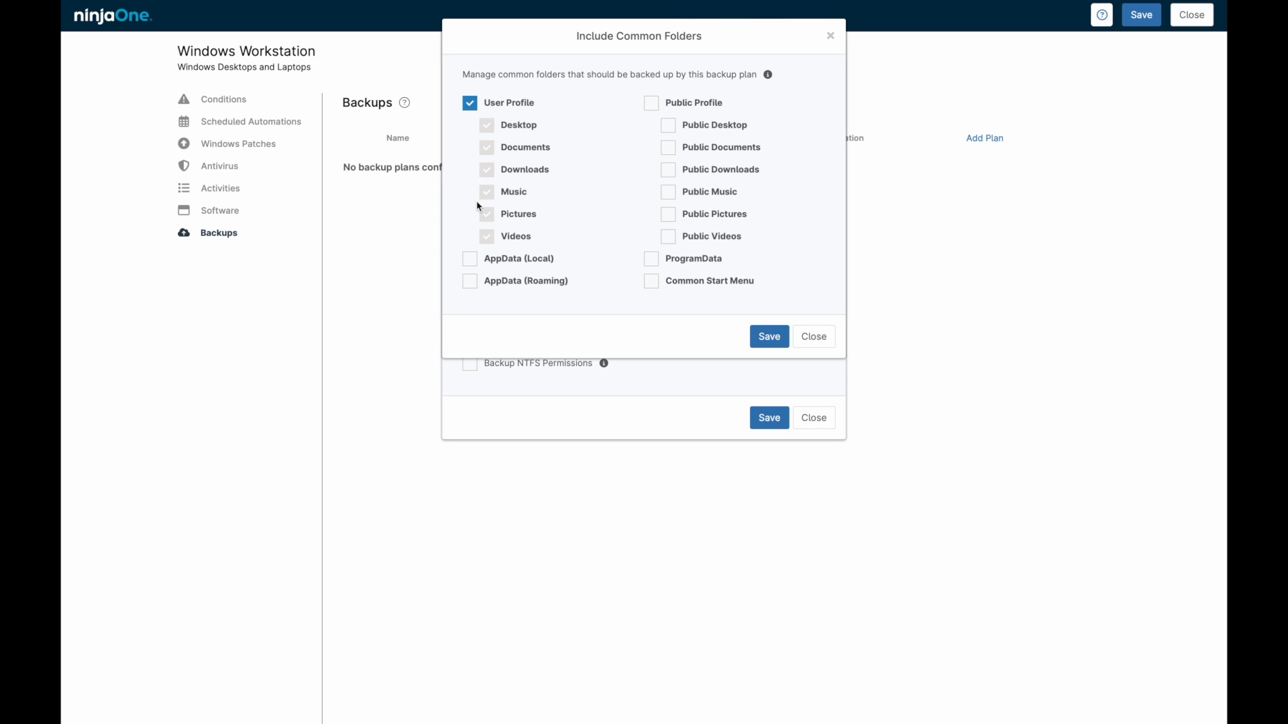
click(652, 259)
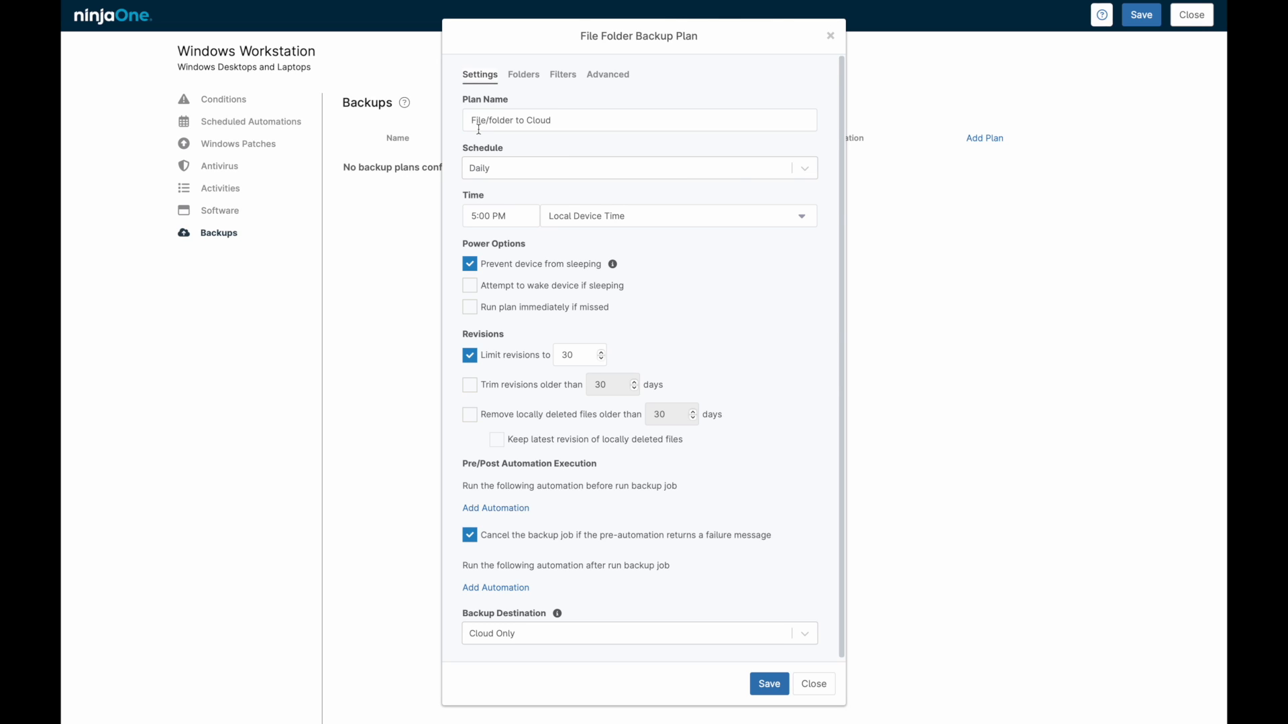
Wake sleeping devices, run missed backups, and trim revisions and deleted files after 30 days
click(469, 285)
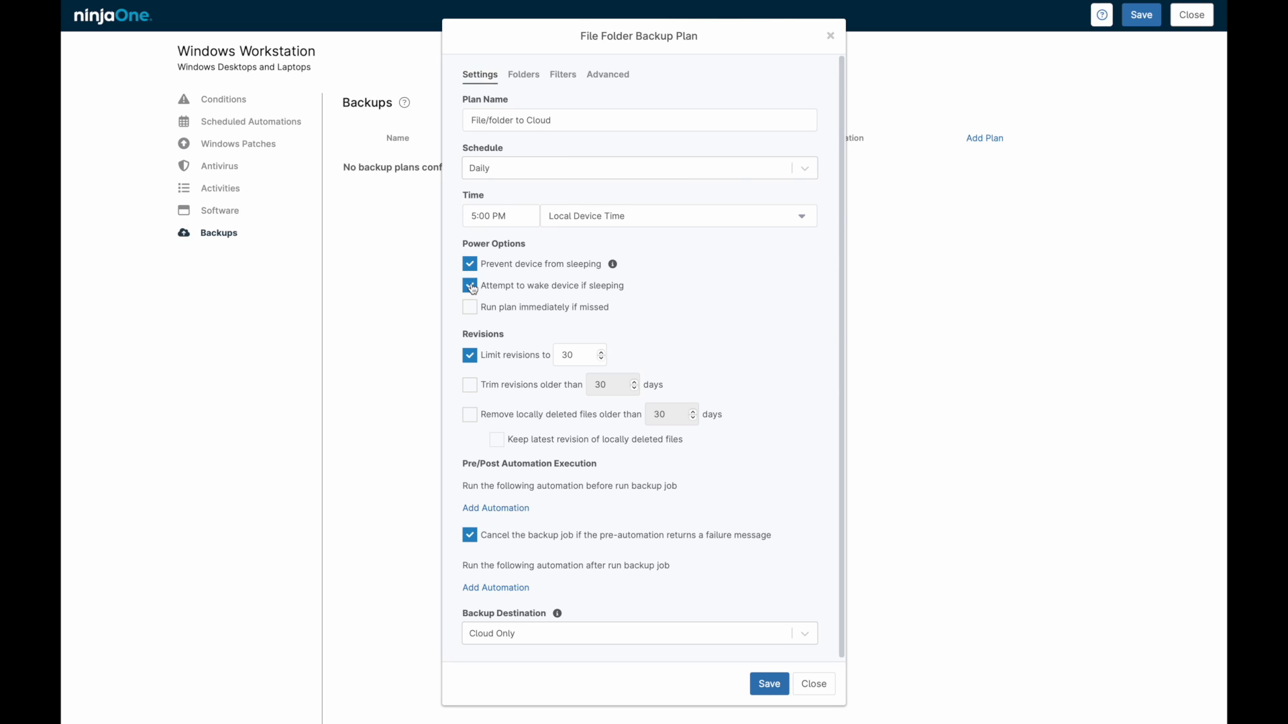
click(469, 306)
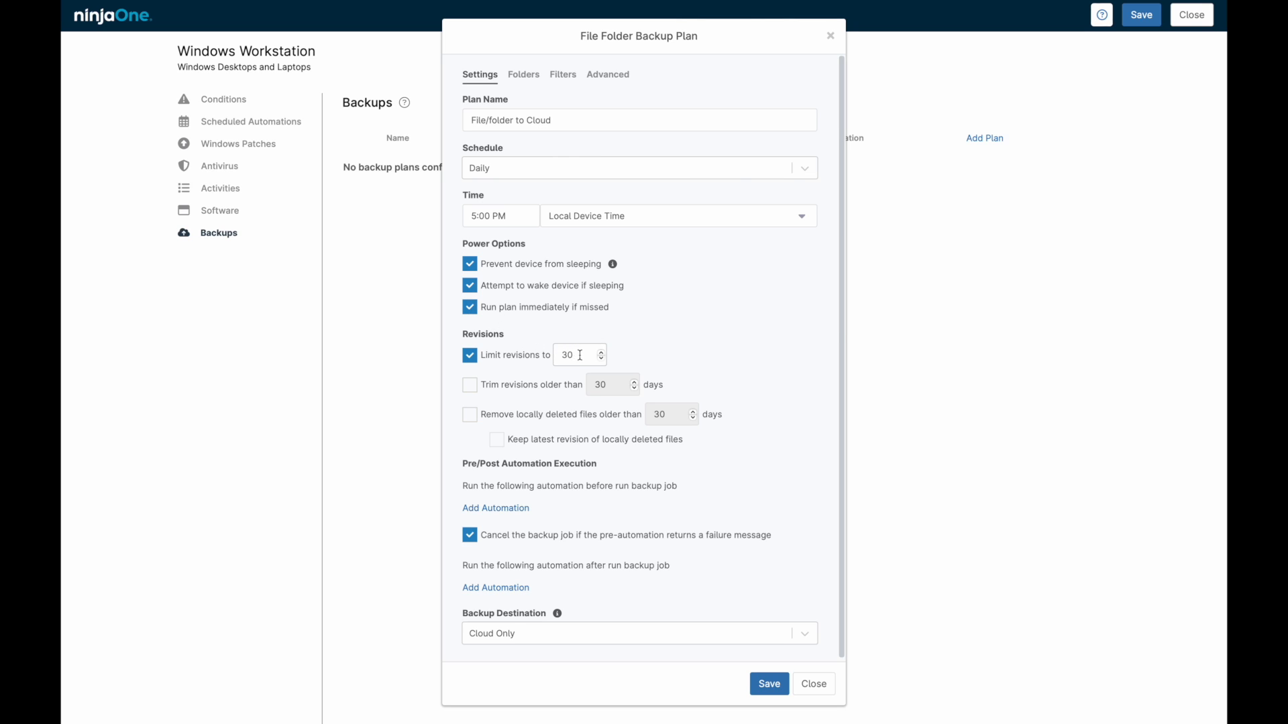
text(15)
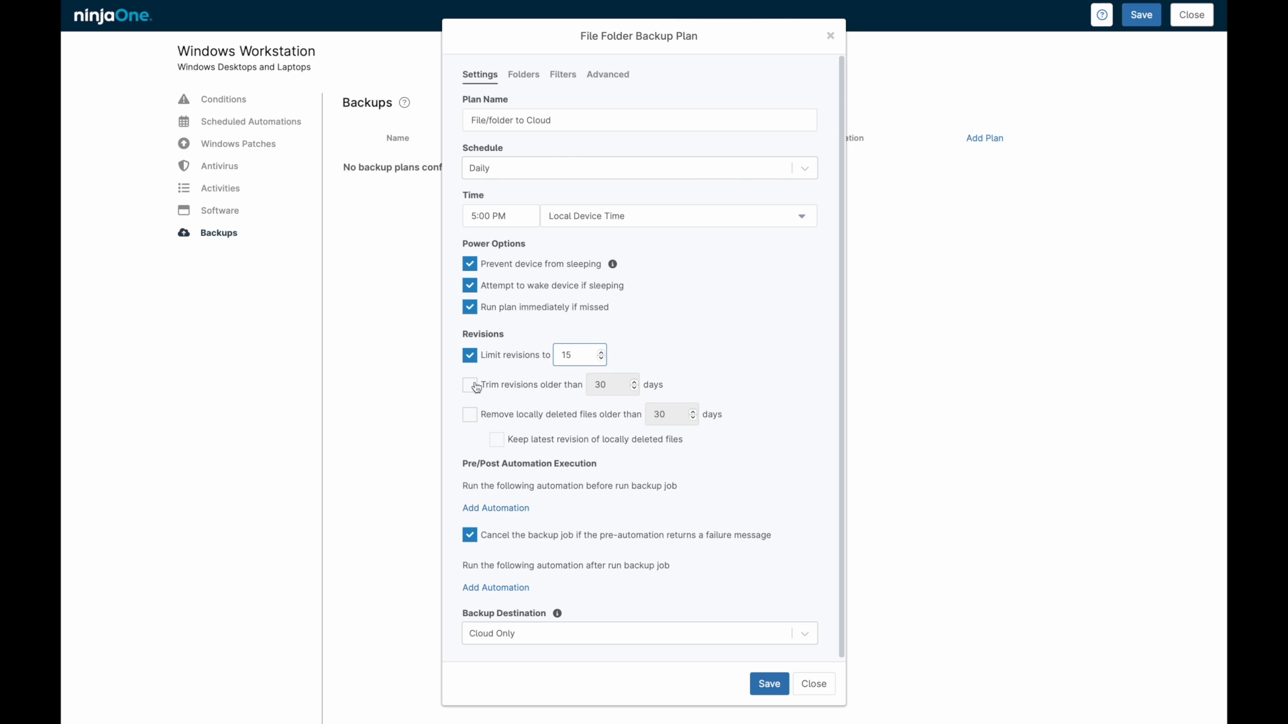
click(470, 385)
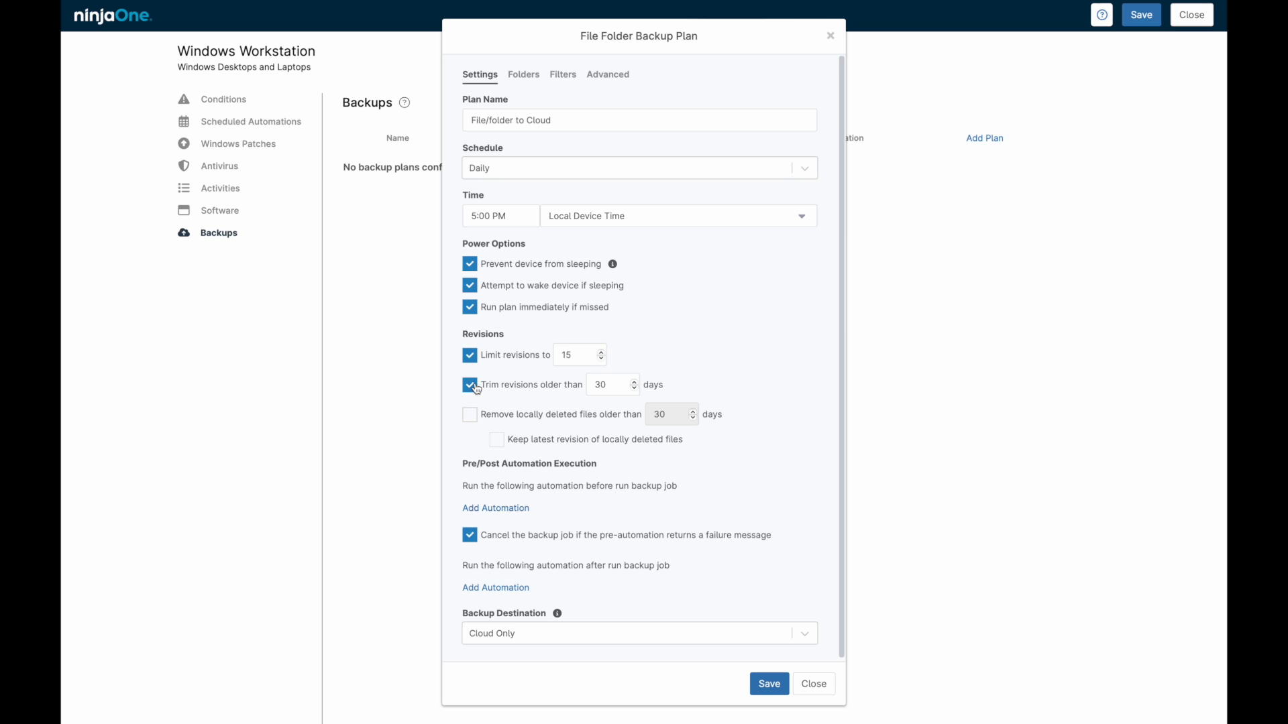
click(470, 414)
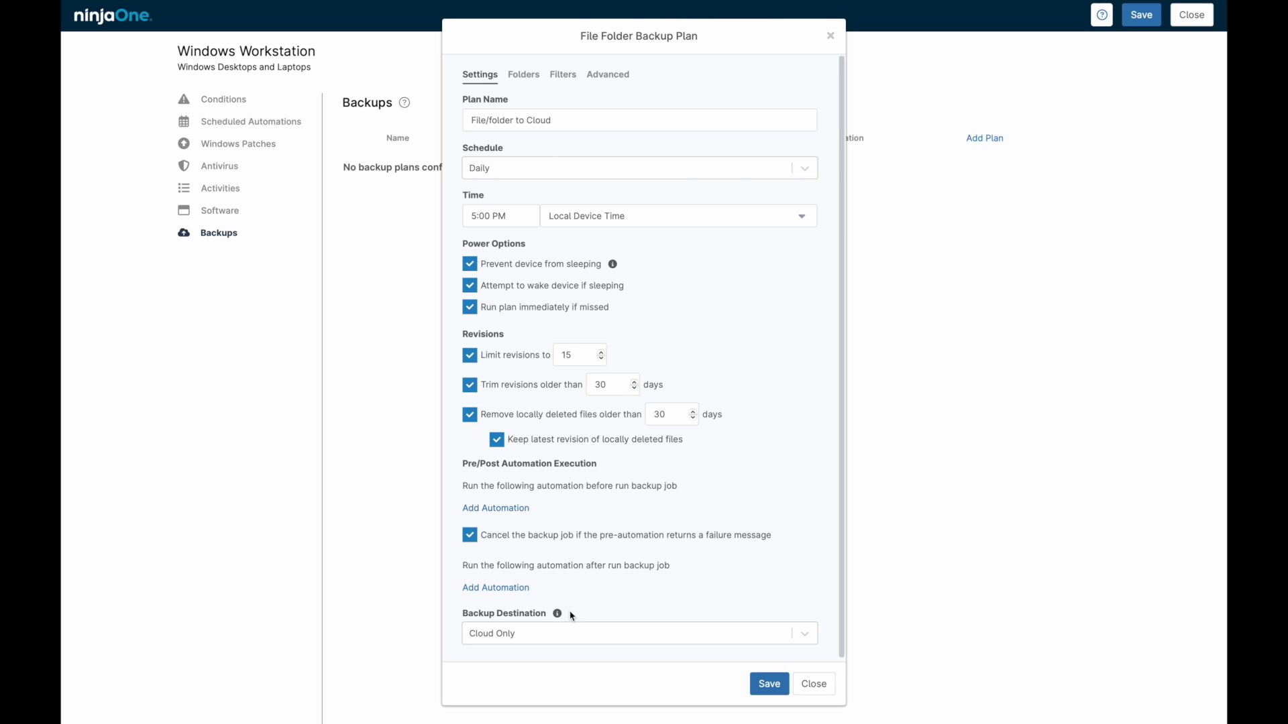
Set the backup destination to Cloud Only and save the plan
click(638, 633)
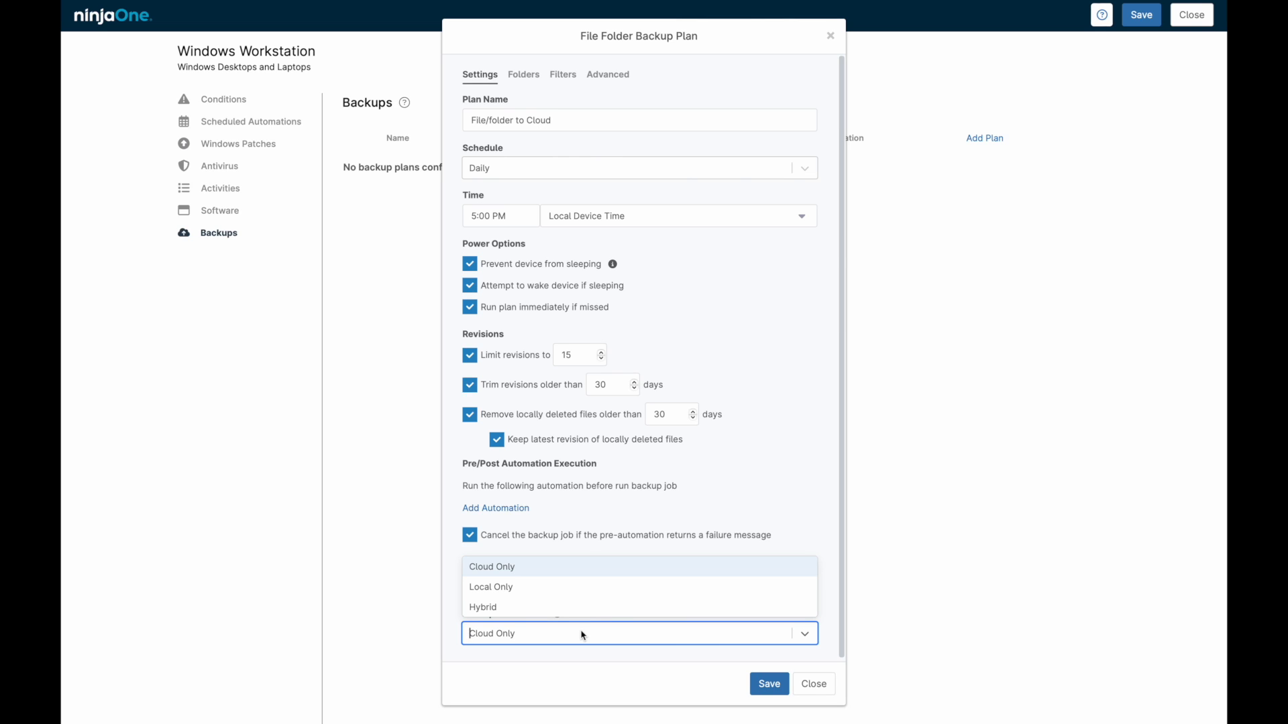
mouse_move(630, 643)
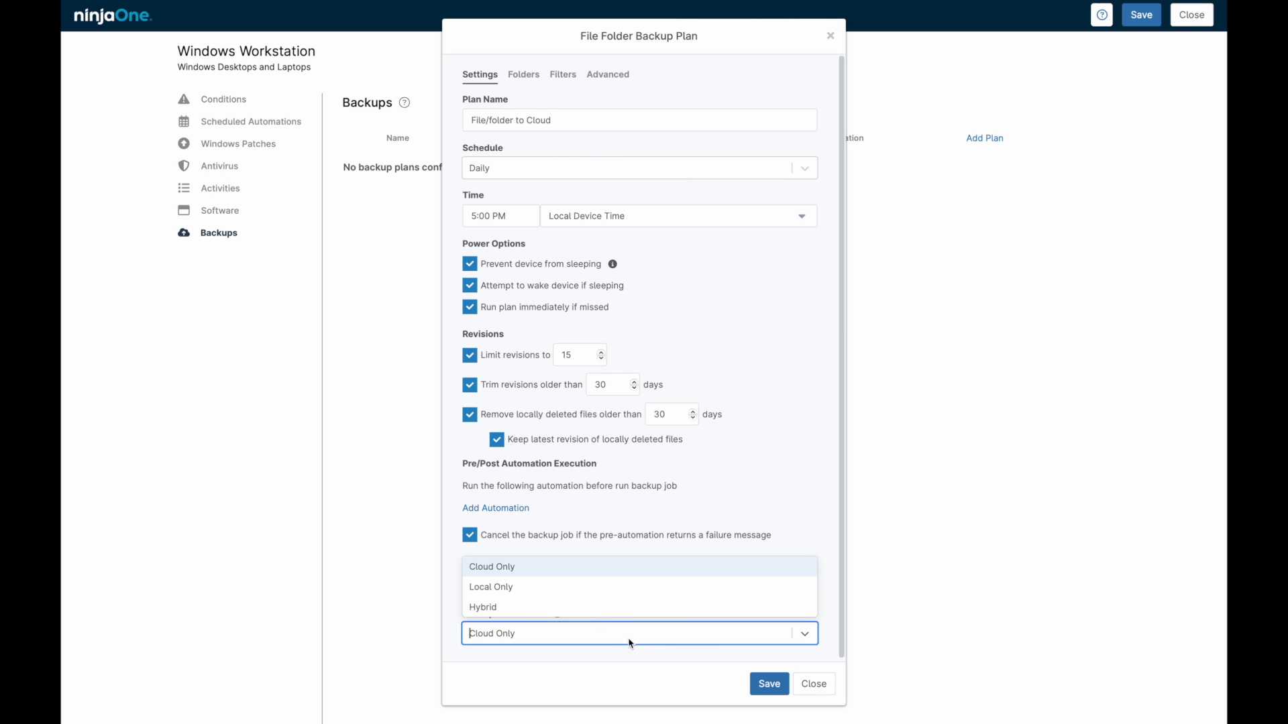
click(769, 684)
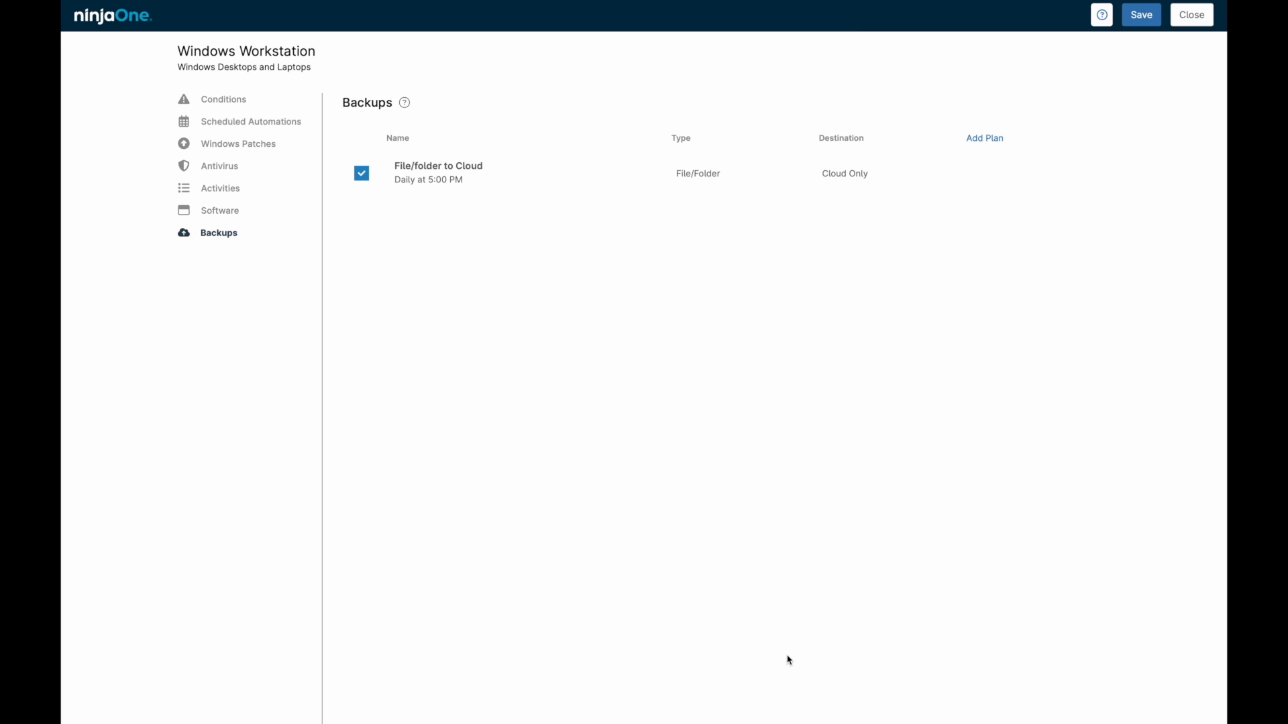
mouse_move(983, 138)
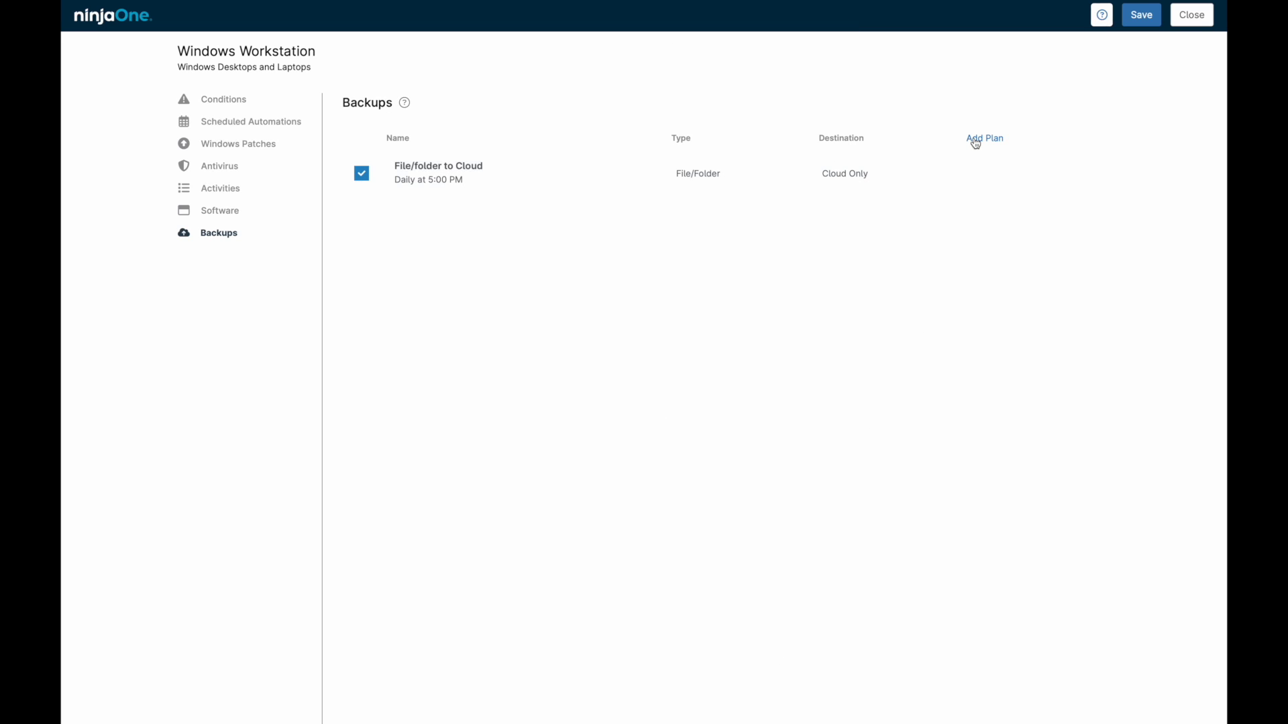
Add an image plan 'Image to Cloud' scheduled weekly, excluding removable disks, and save it
click(983, 139)
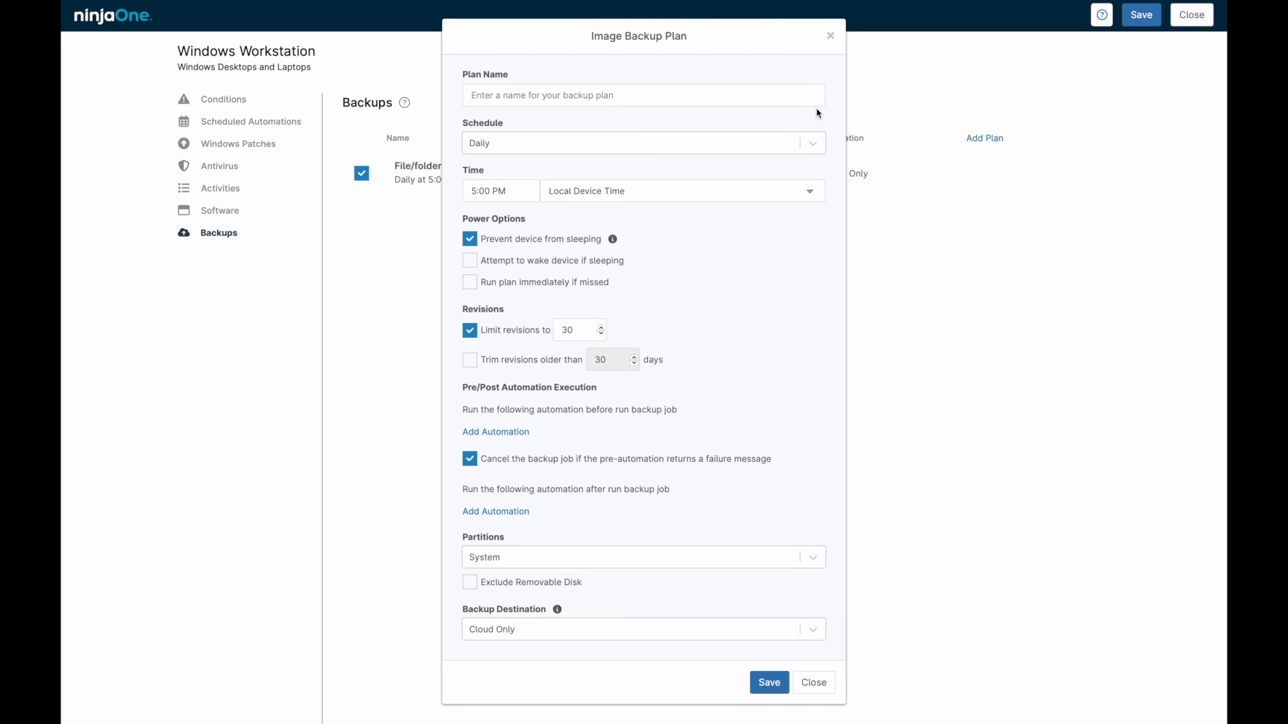
text(Image to Cloud)
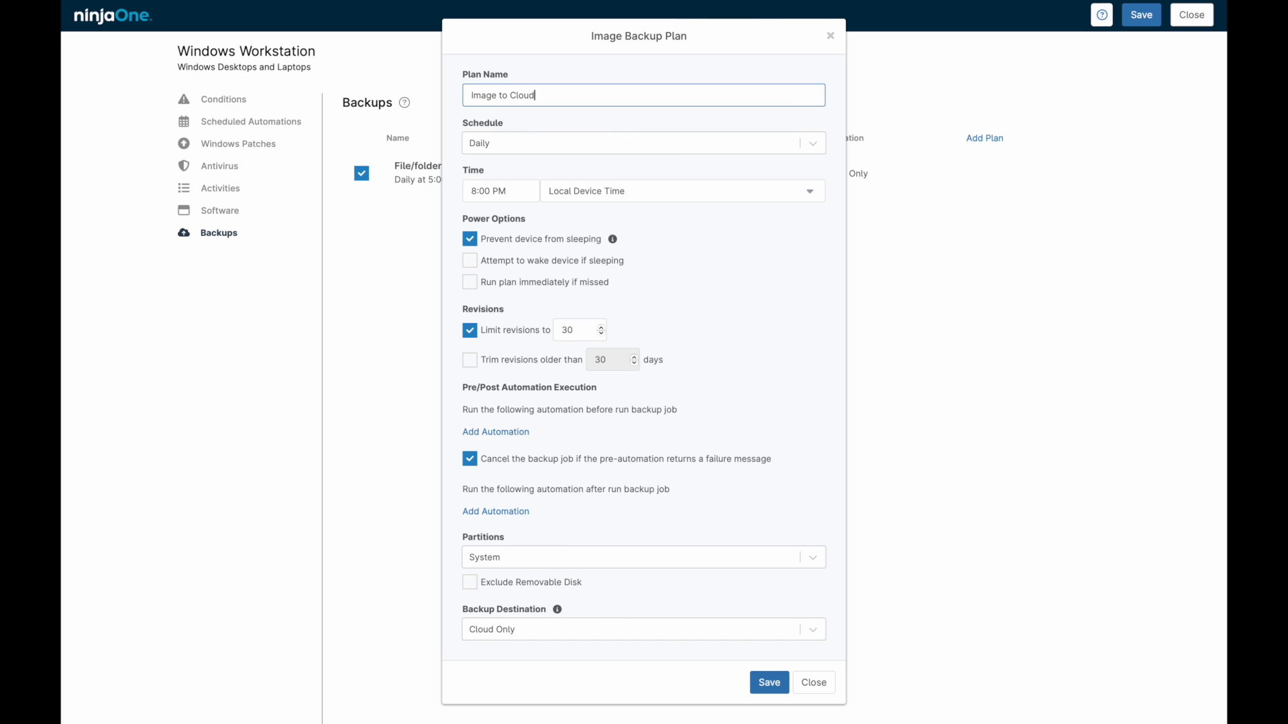
click(642, 144)
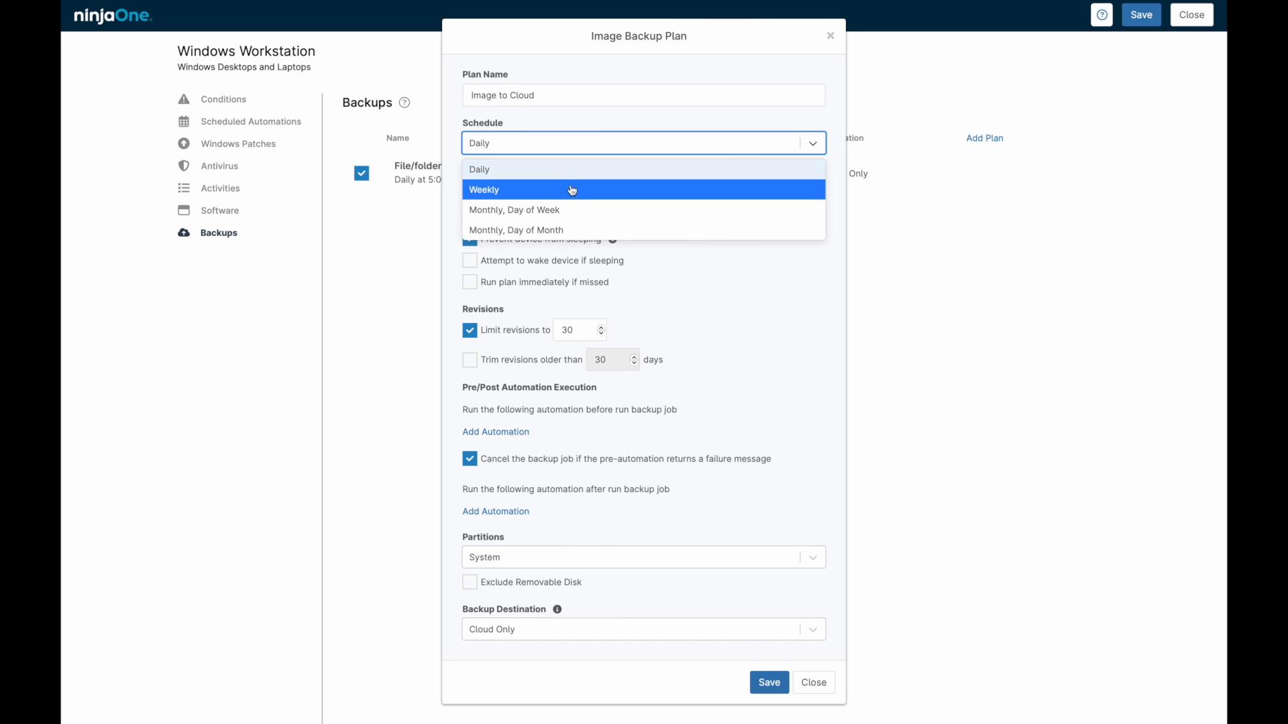
click(485, 190)
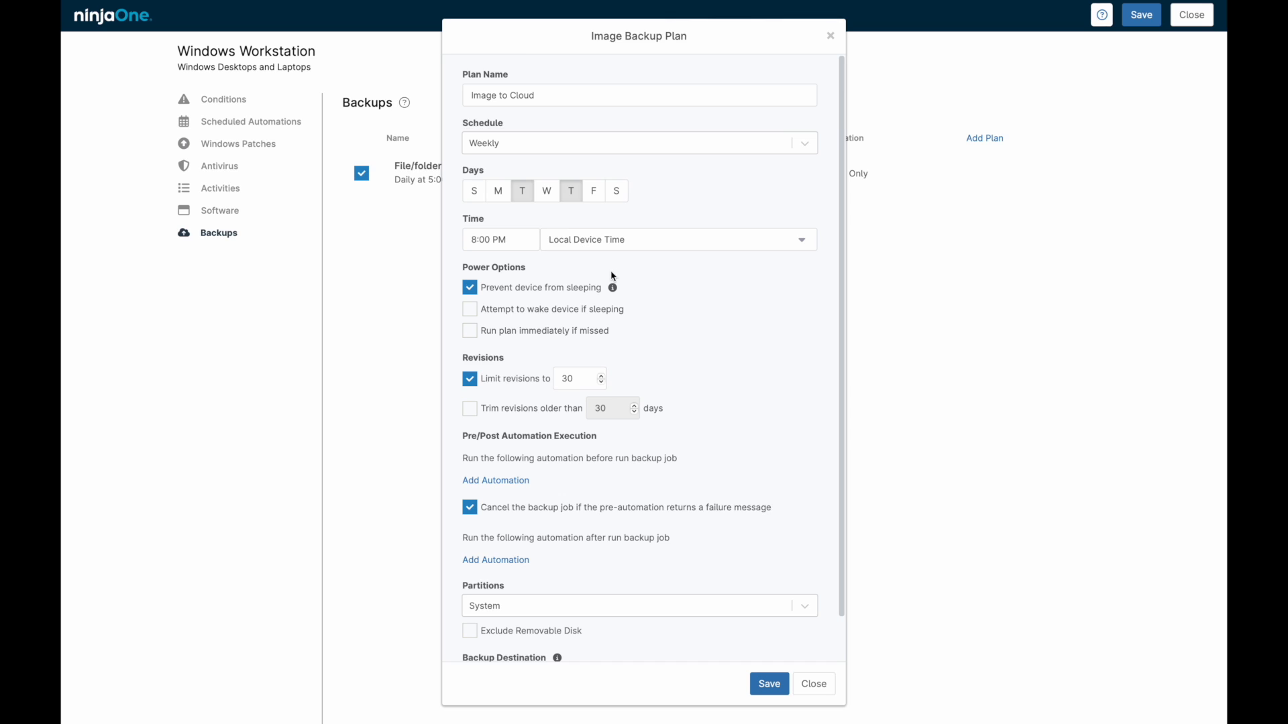
mouse_move(526, 230)
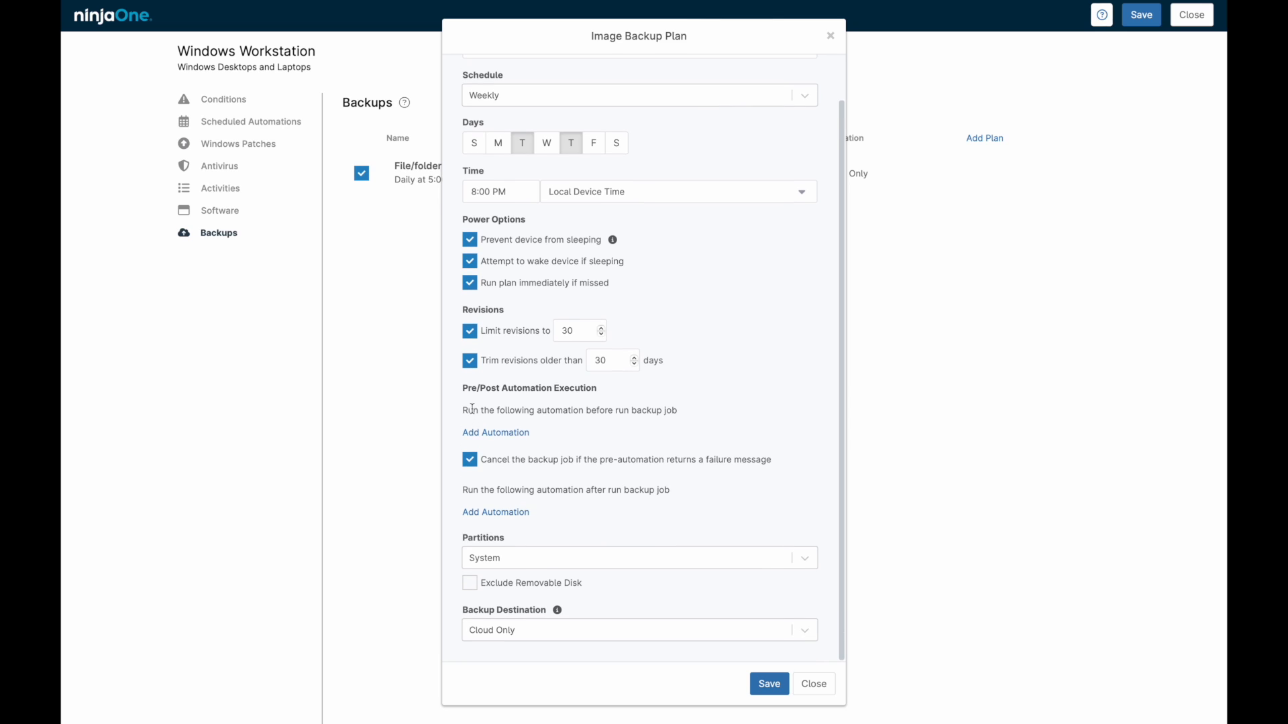
click(470, 584)
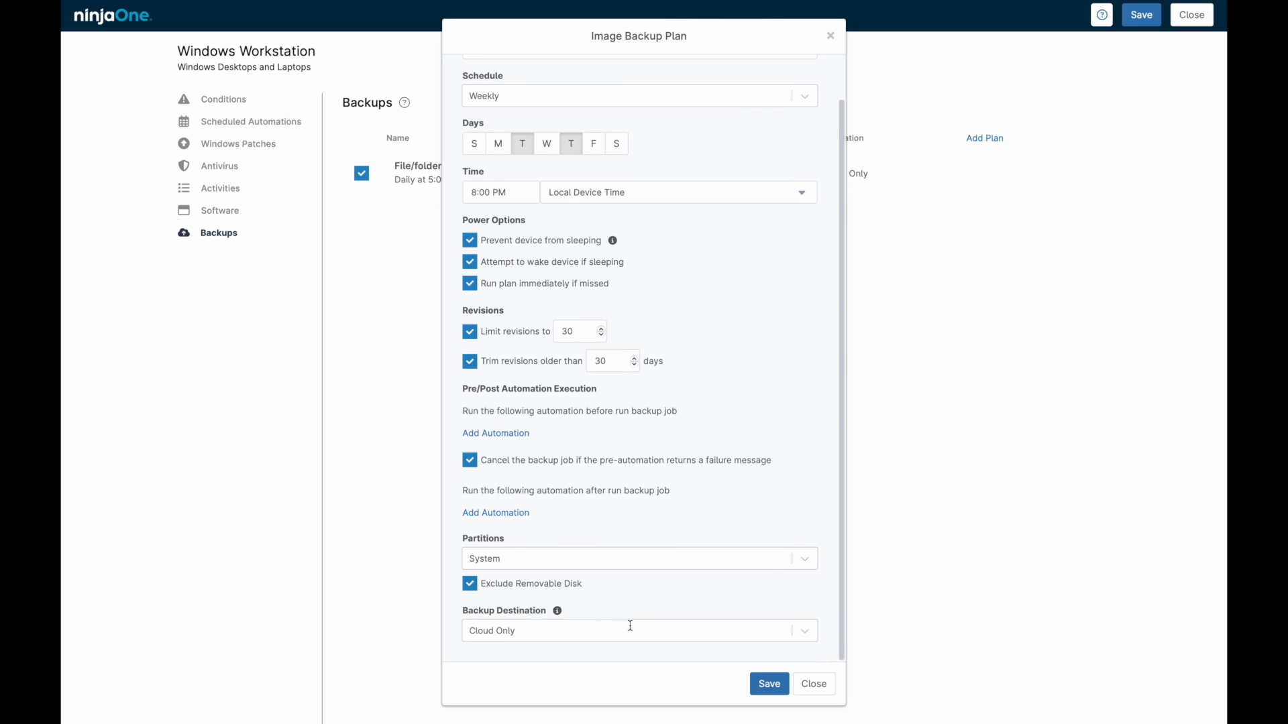
click(813, 683)
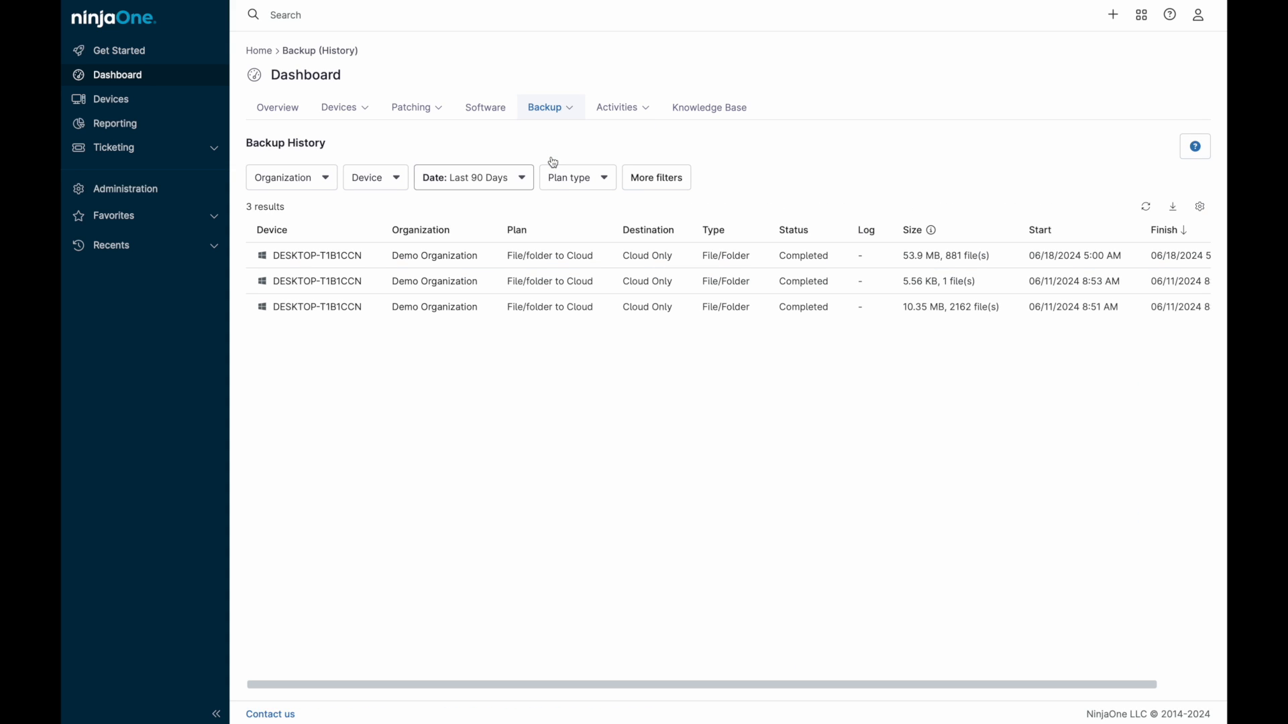
Open backup Usage on the dashboard and manage backups for DESKTOP-T1B1CCN
click(544, 107)
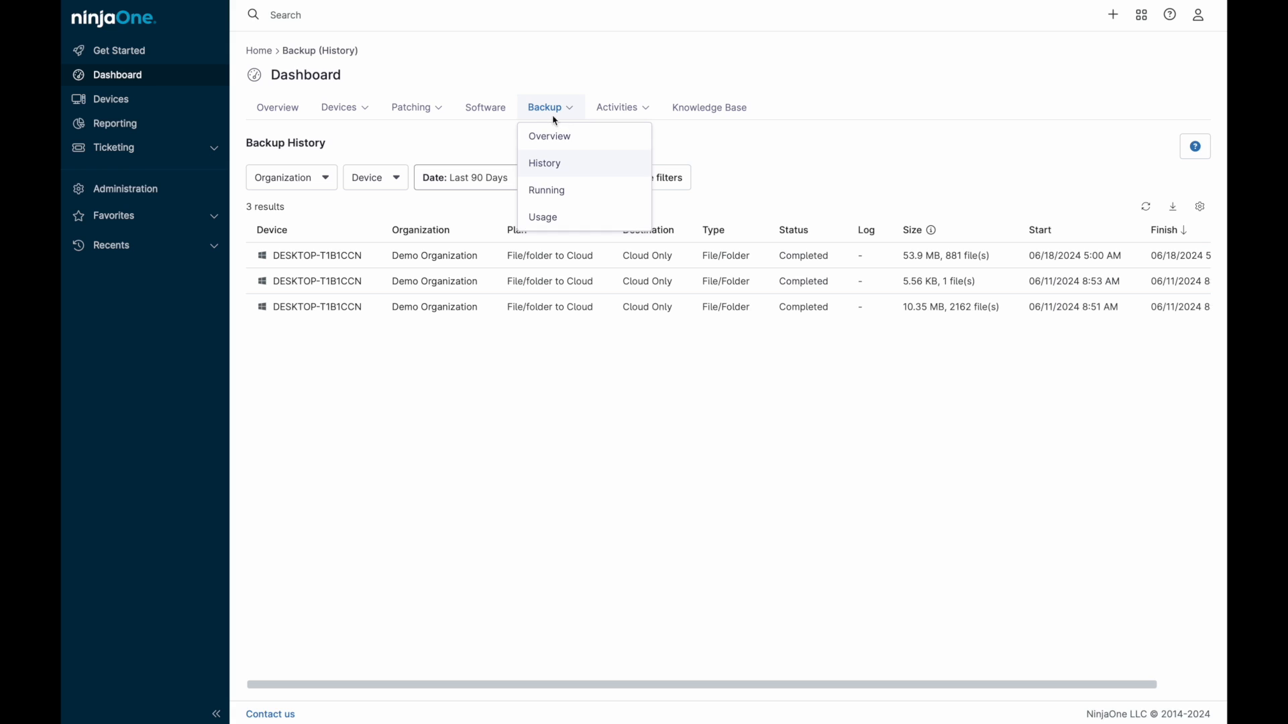
click(542, 218)
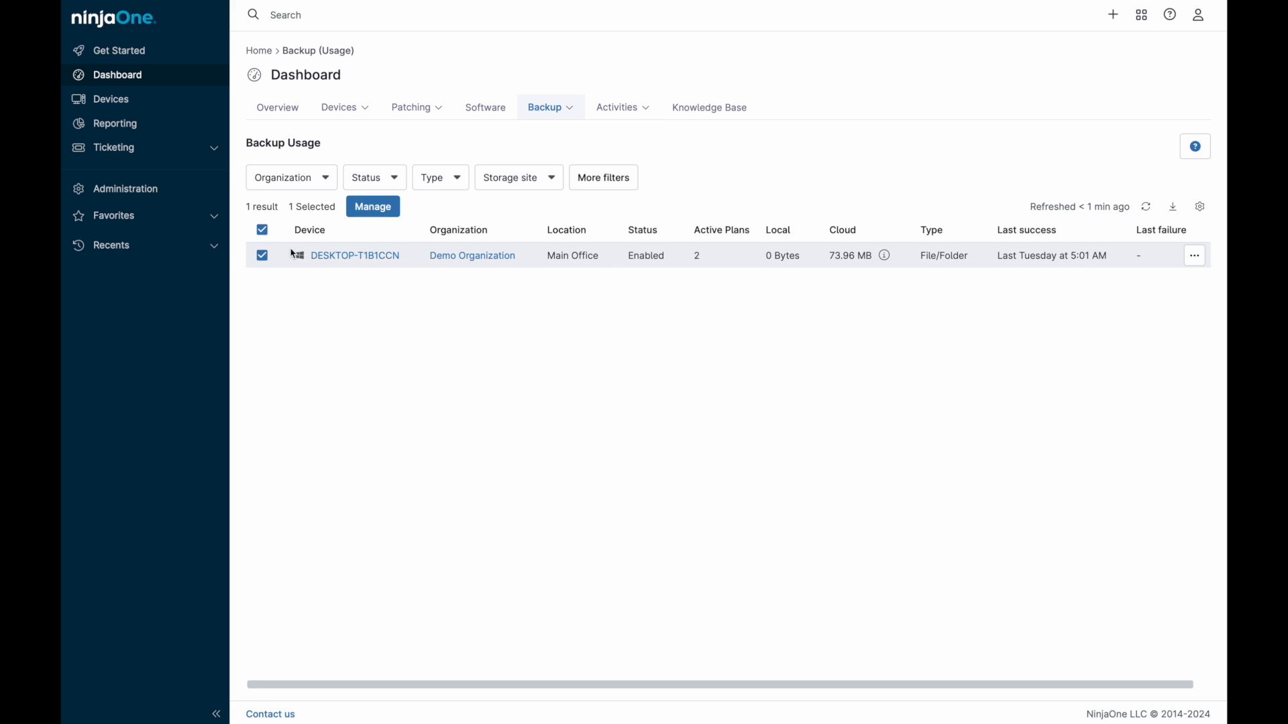
click(372, 207)
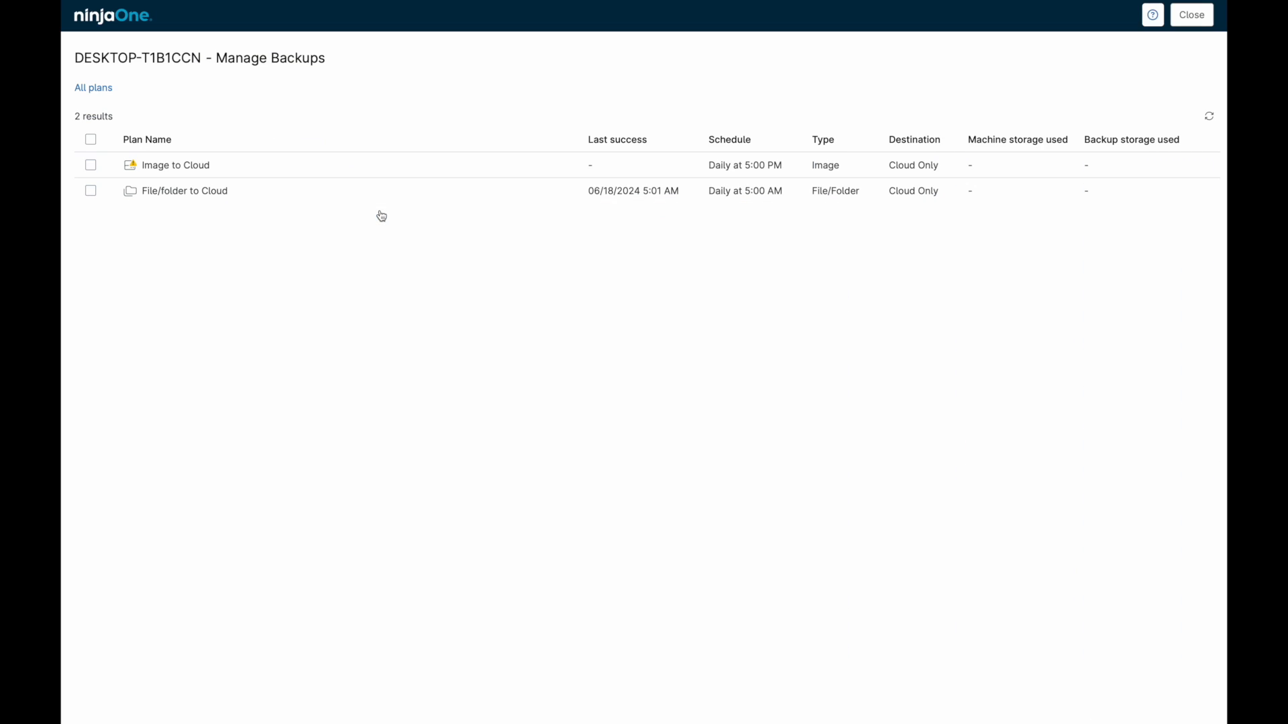
Search the File/folder to Cloud backup for Extremely Important Data and select the C:\Users\ITAdmin copy
click(184, 190)
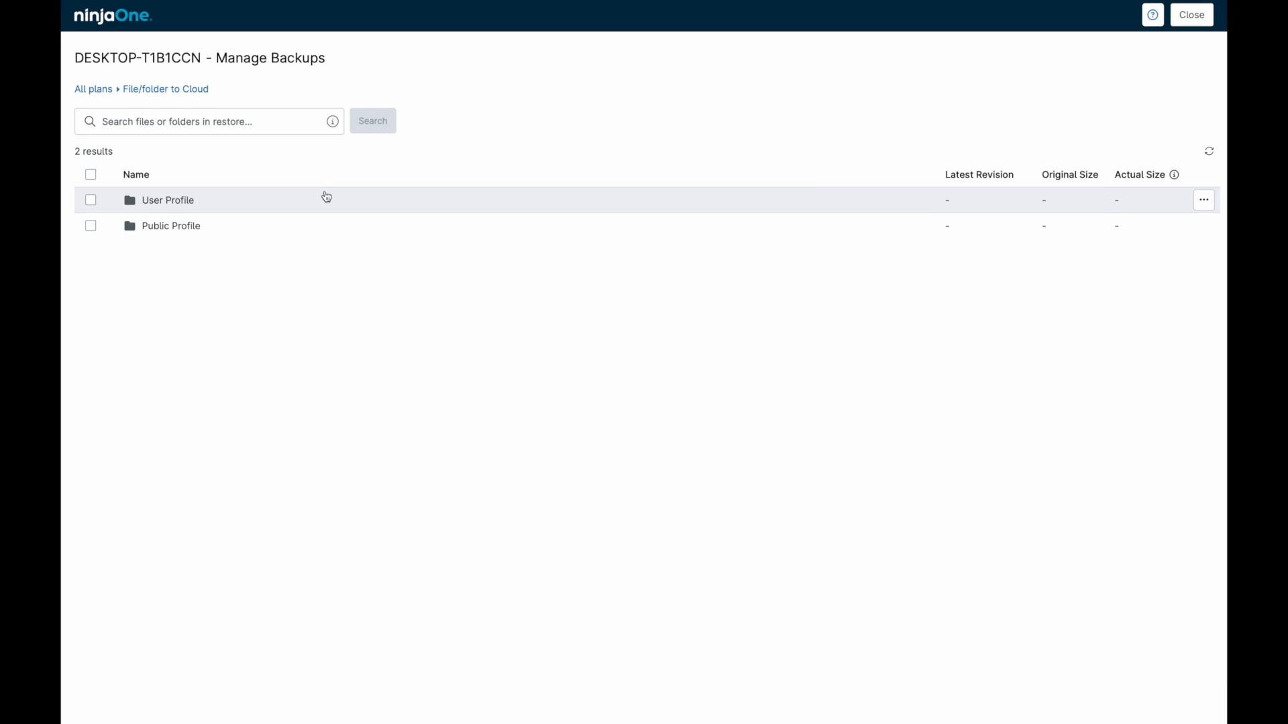
click(205, 121)
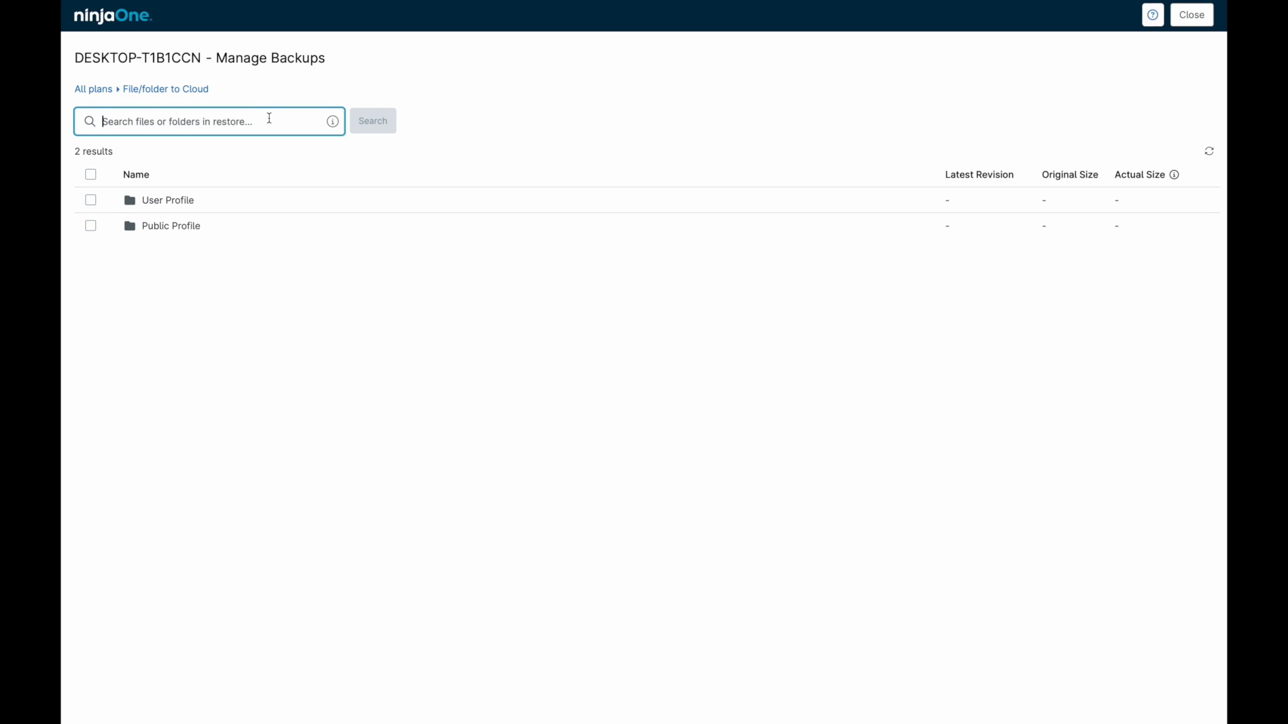
click(372, 121)
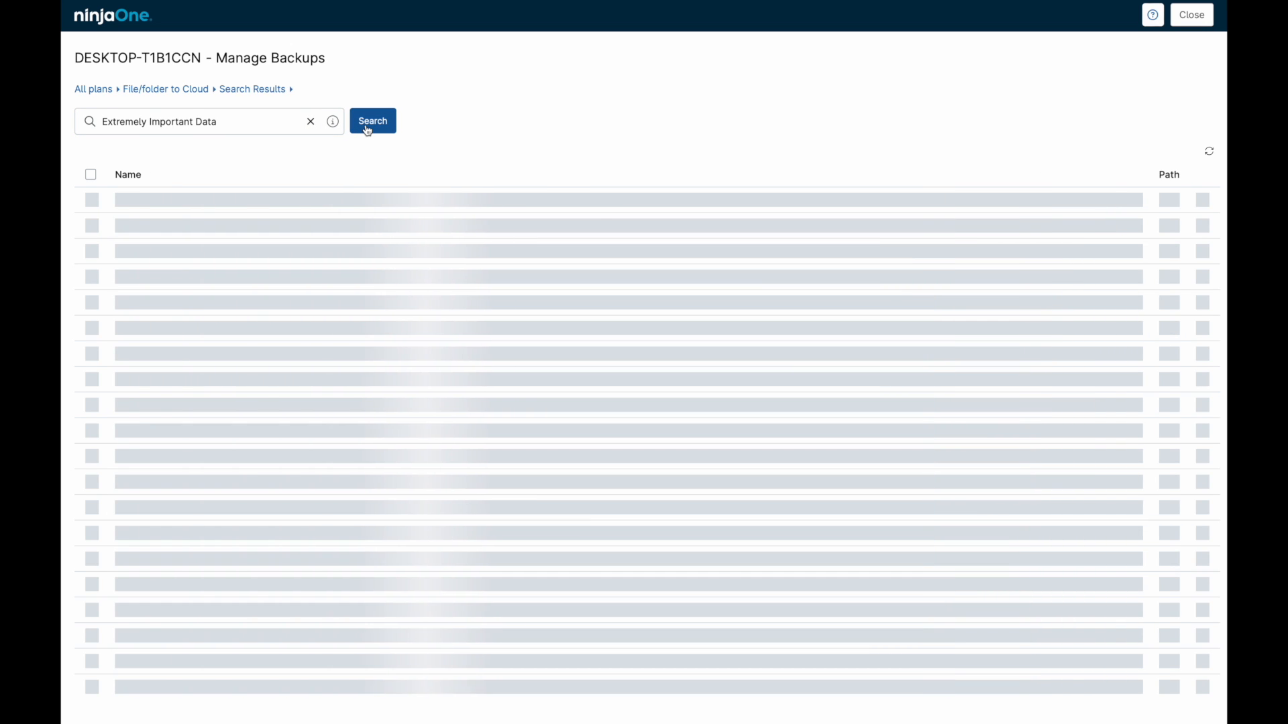
click(372, 121)
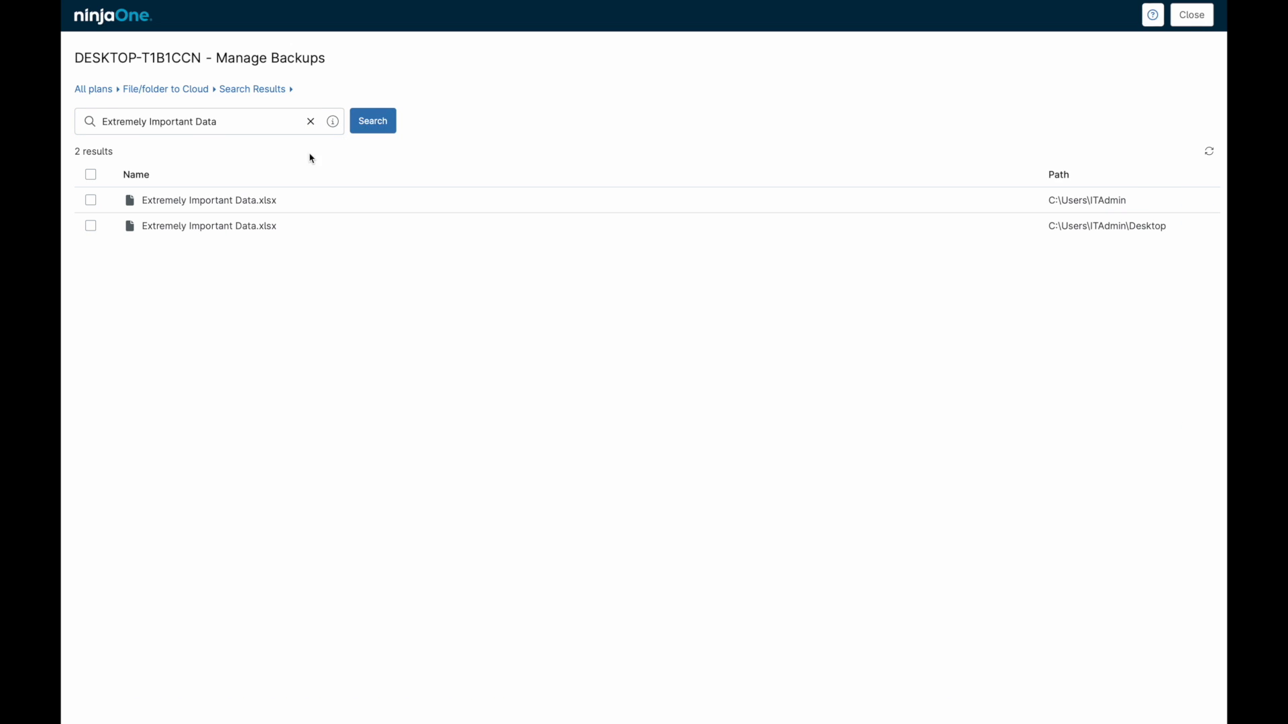
click(90, 200)
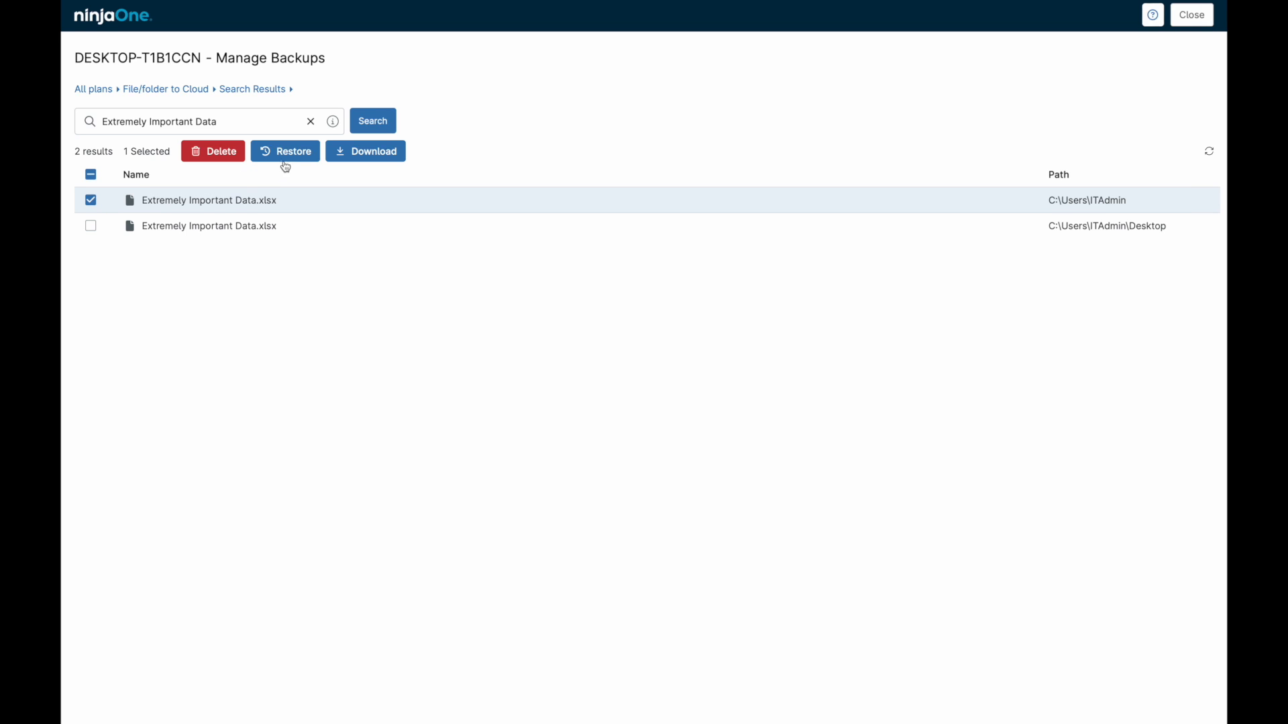
Restore the selected file to its original location
click(285, 152)
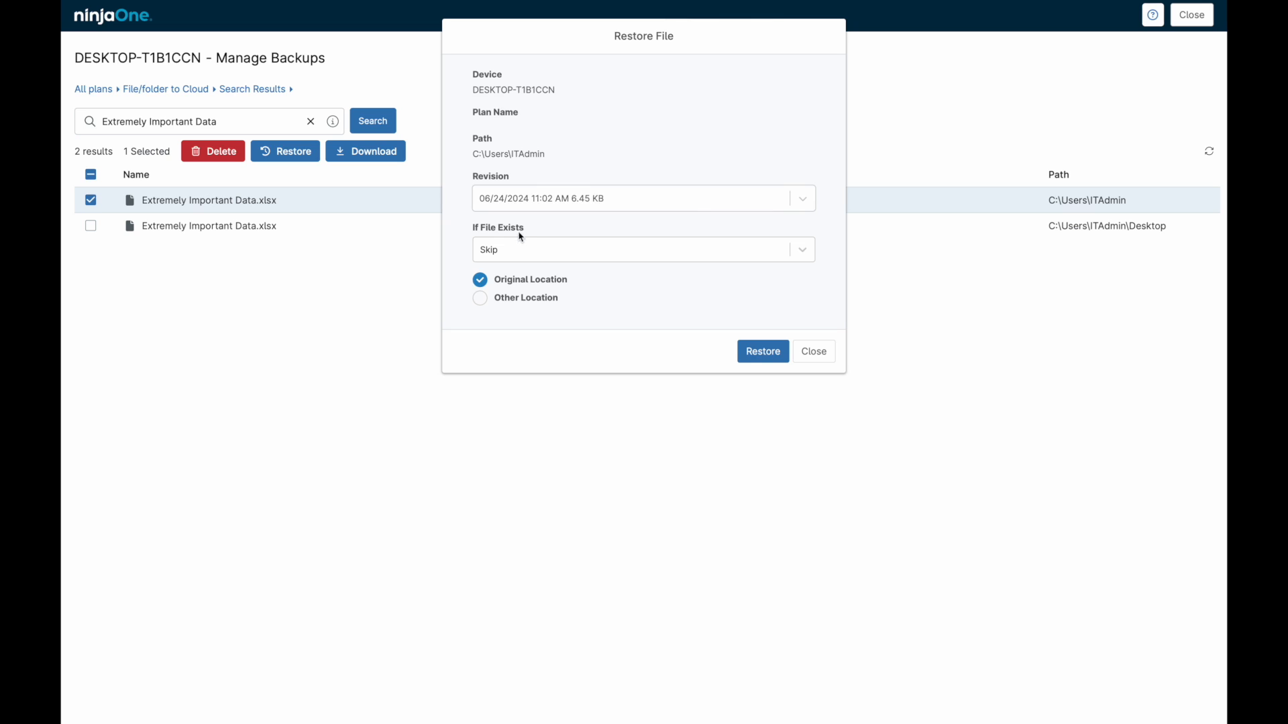
click(762, 352)
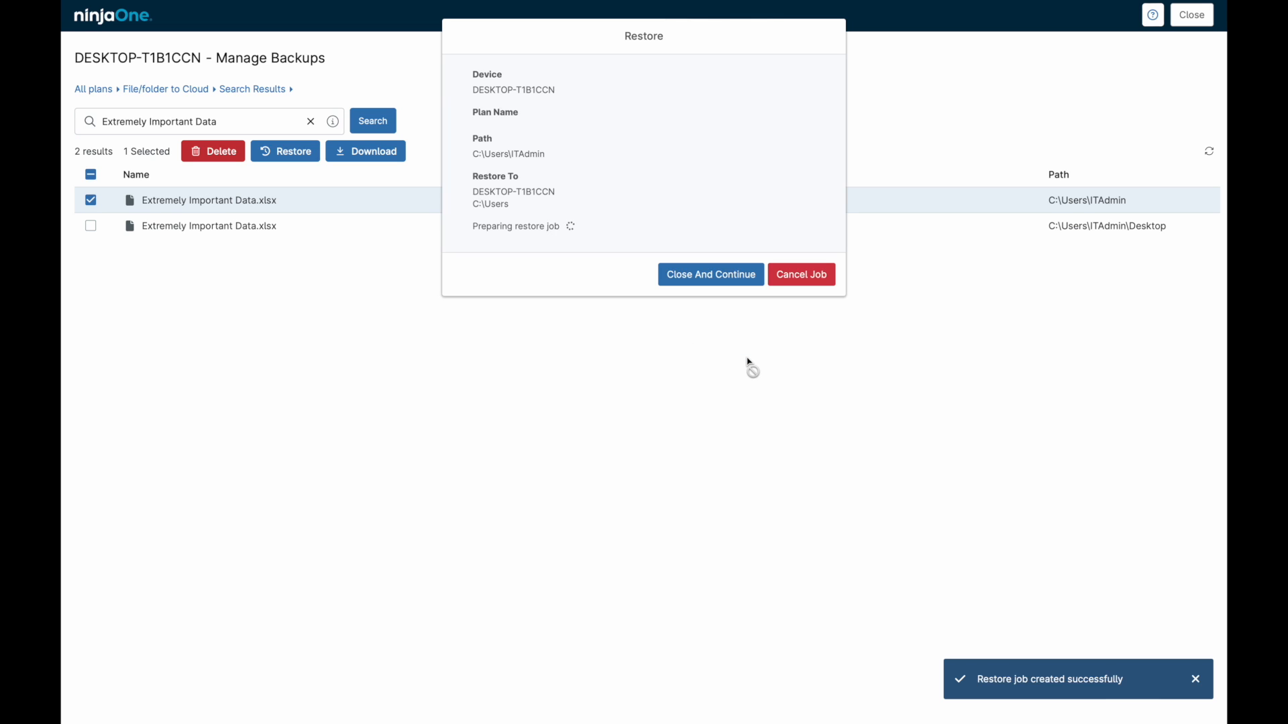
mouse_move(728, 295)
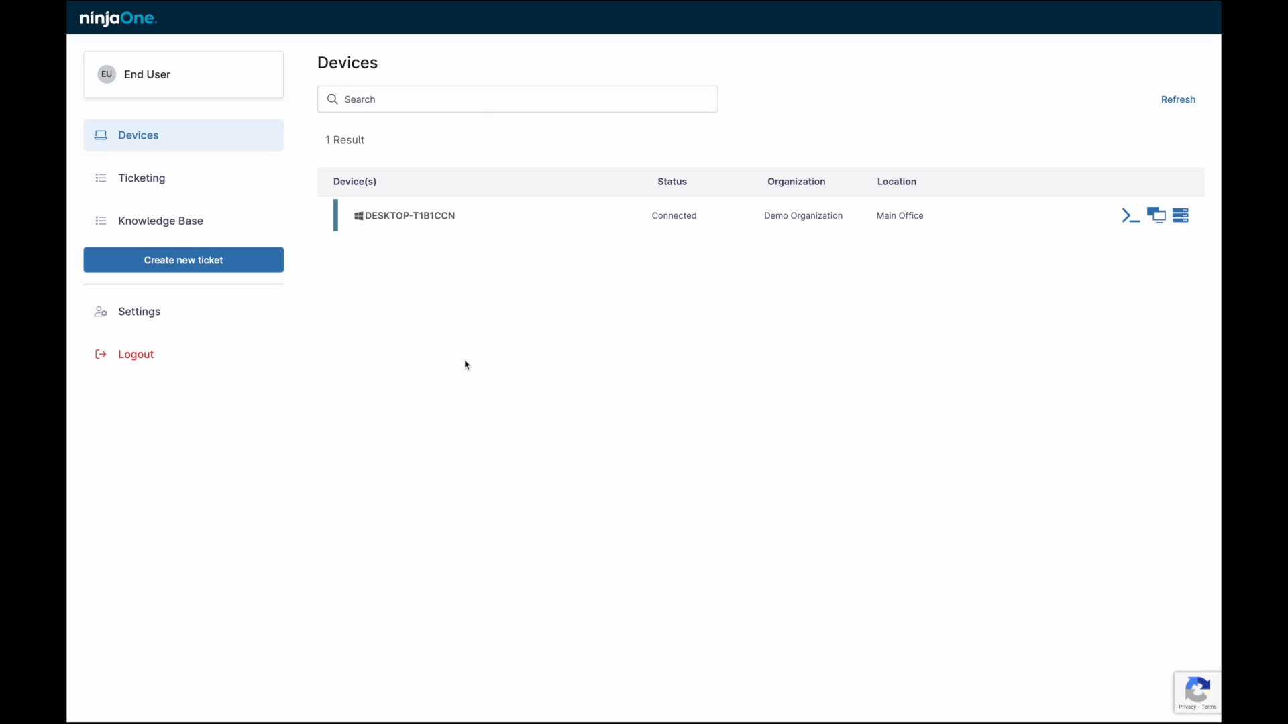
Open DESKTOP-T1B1CCN's backups in the end-user portal and search for Extremely Important Data
click(1182, 215)
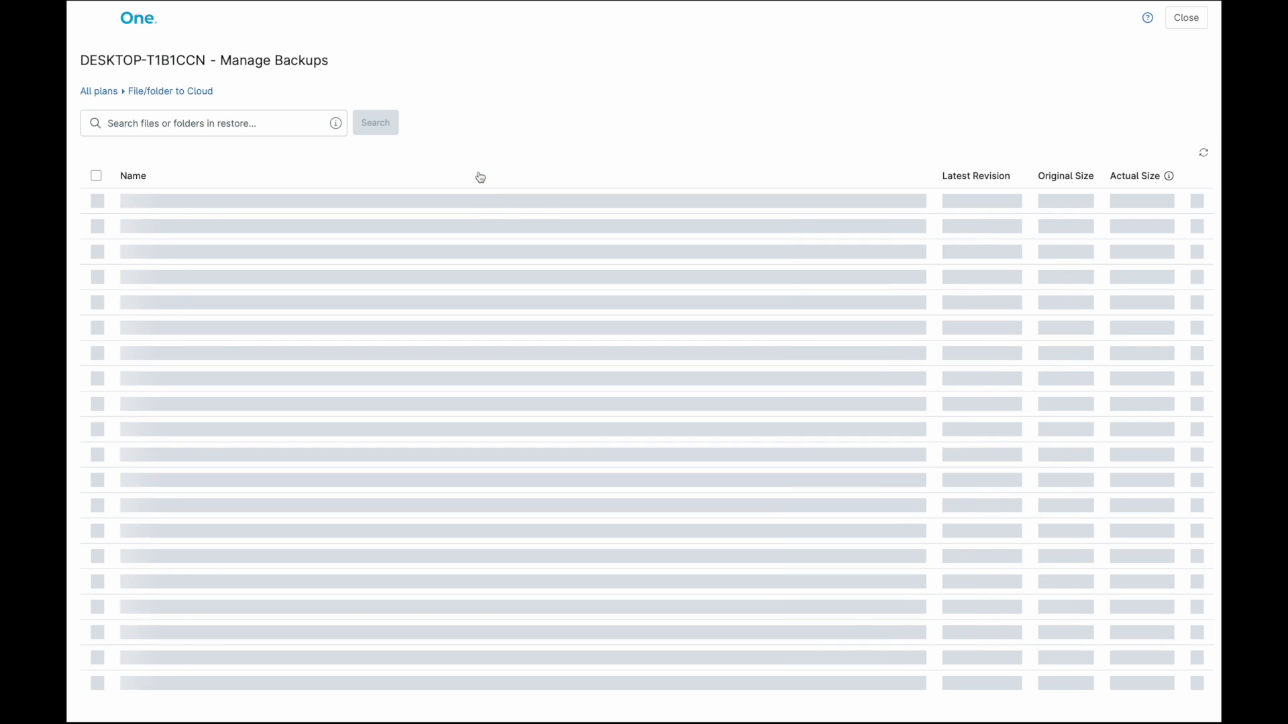
text(Extremely Important D)
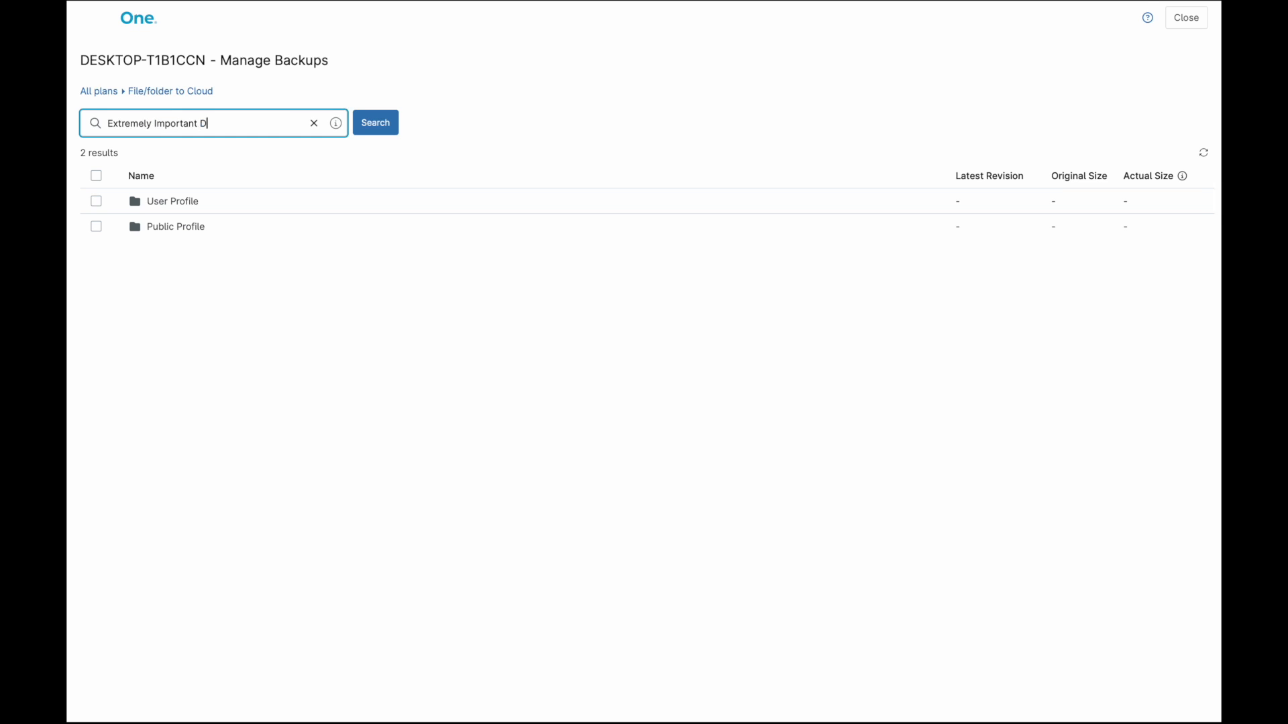
click(374, 122)
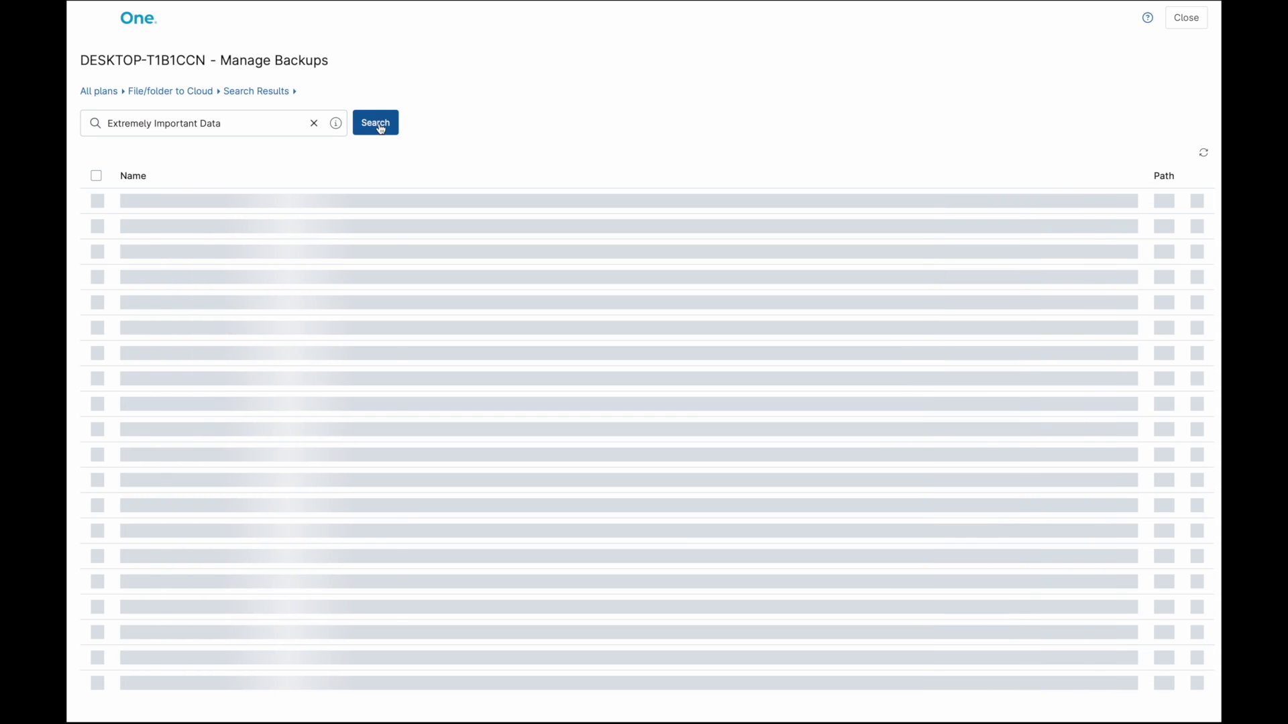
click(374, 122)
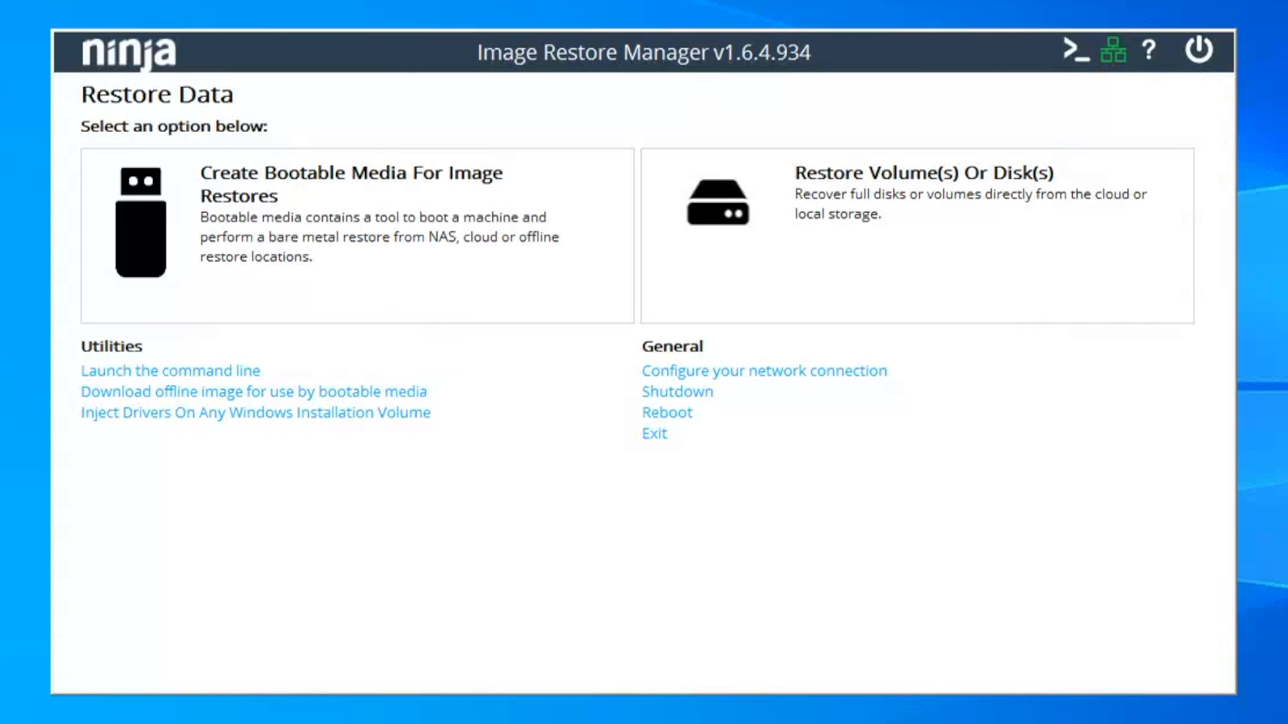
click(916, 236)
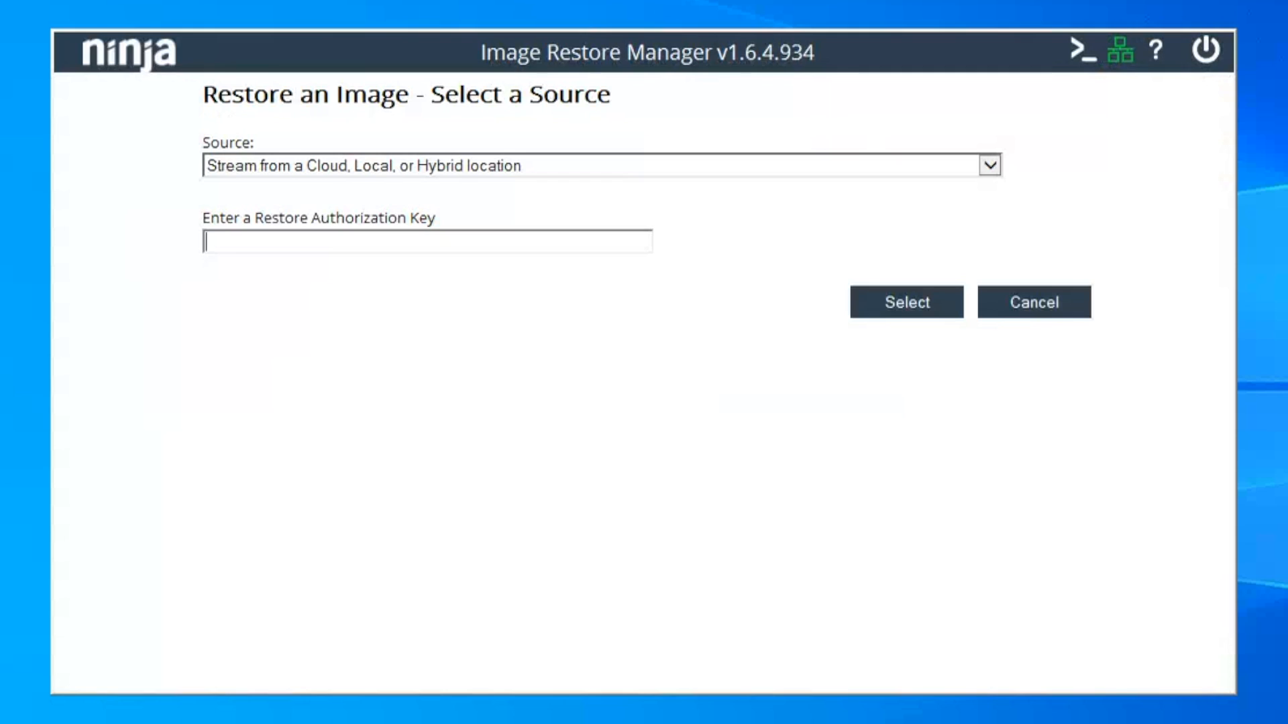
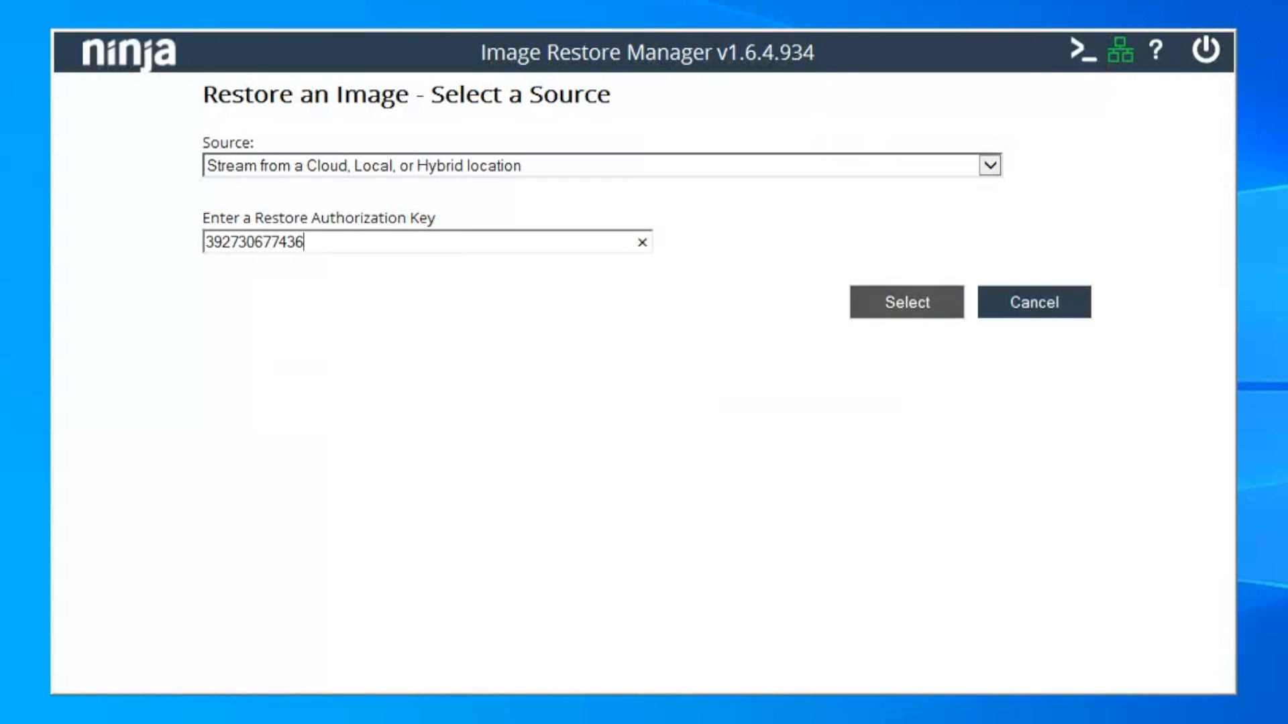
click(905, 302)
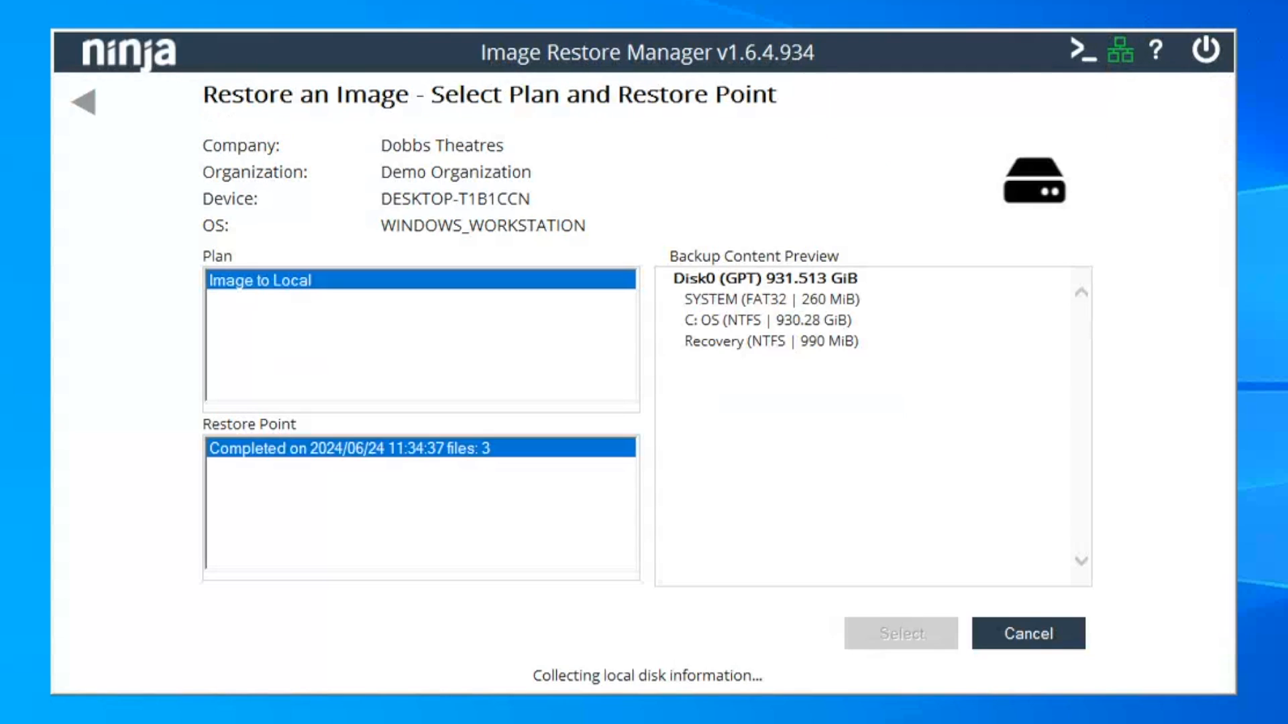